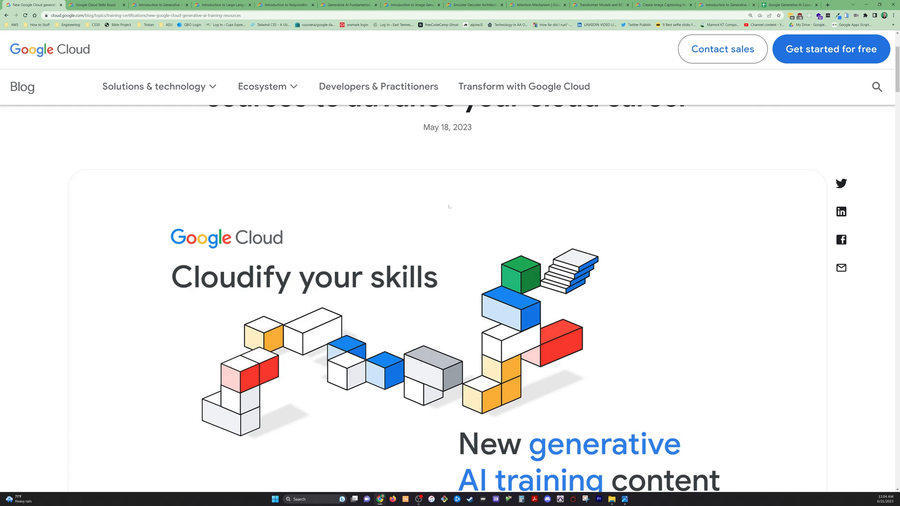
# - Scroll down through the current Google Cloud Skills Boost page
pyautogui.scroll(-3)
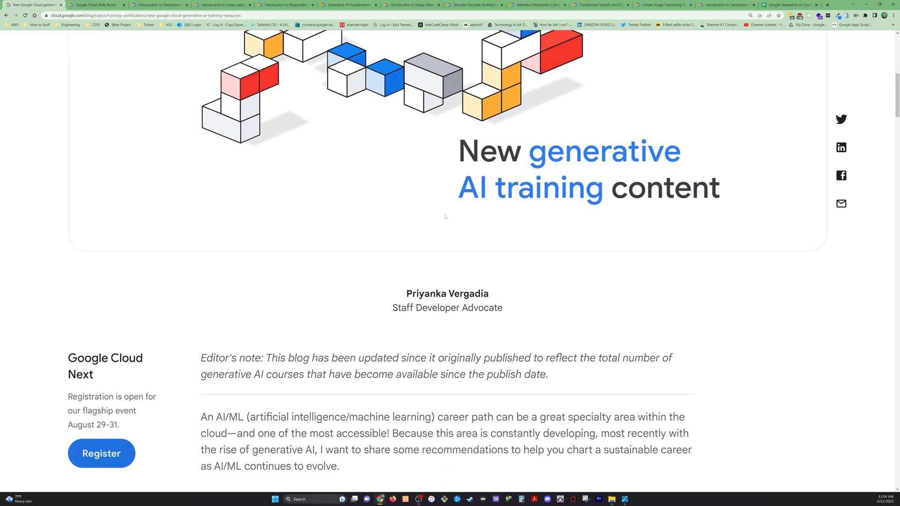
pyautogui.scroll(-3)
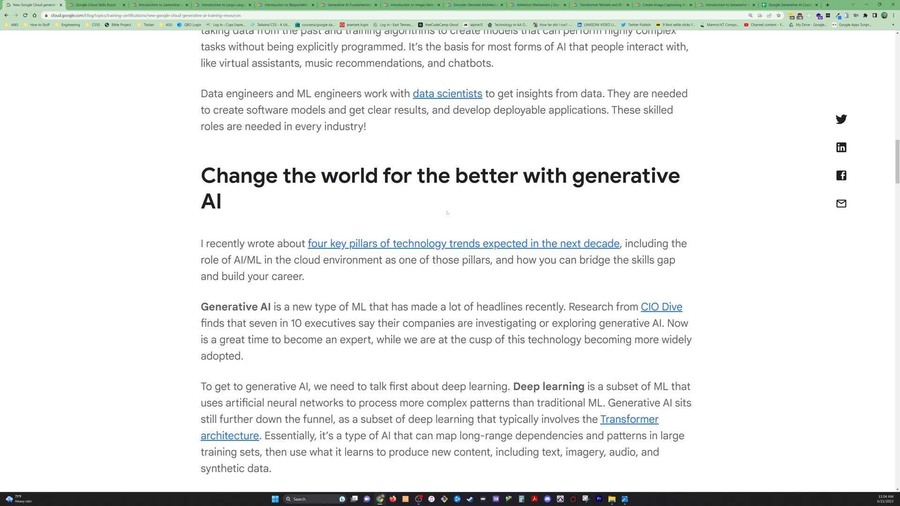
pyautogui.scroll(-3)
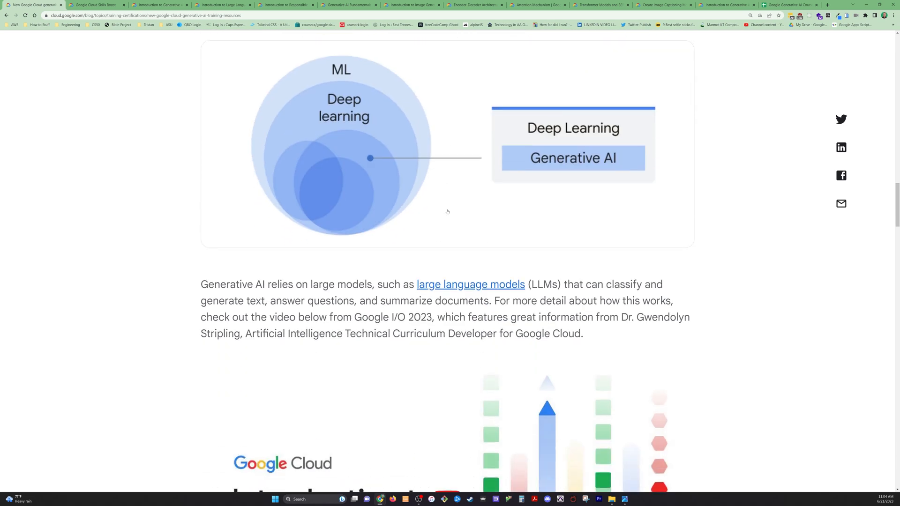
pyautogui.scroll(-3)
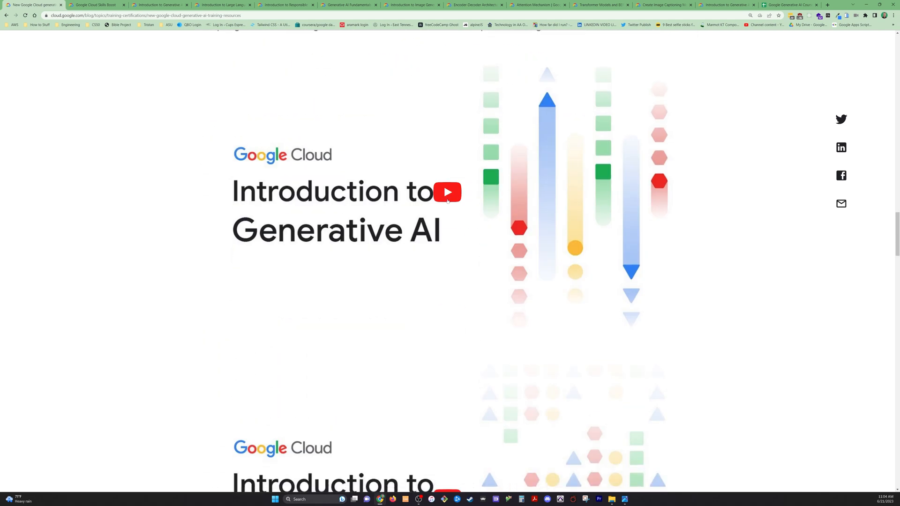
pyautogui.scroll(-3)
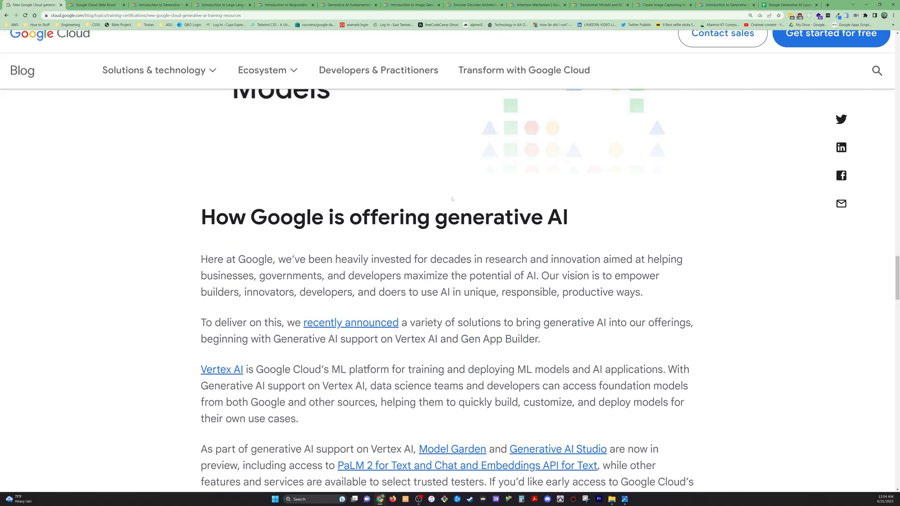
pyautogui.scroll(-3)
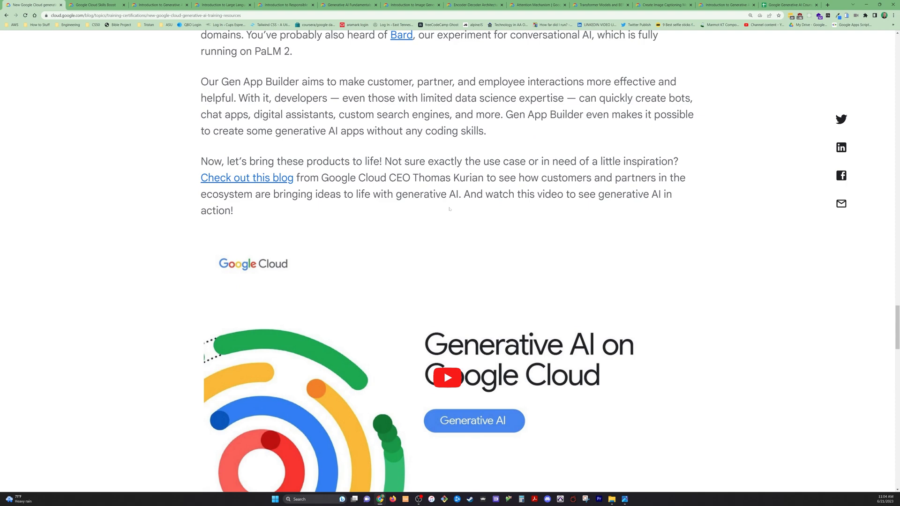
pyautogui.scroll(-3)
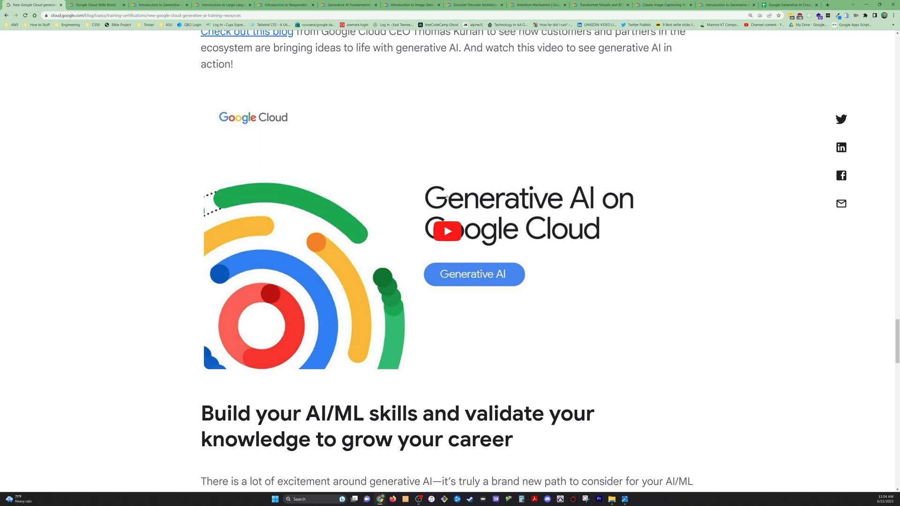
# - Switch to the Generative AI learning path and scroll through its ten course activities
pyautogui.click(97, 5)
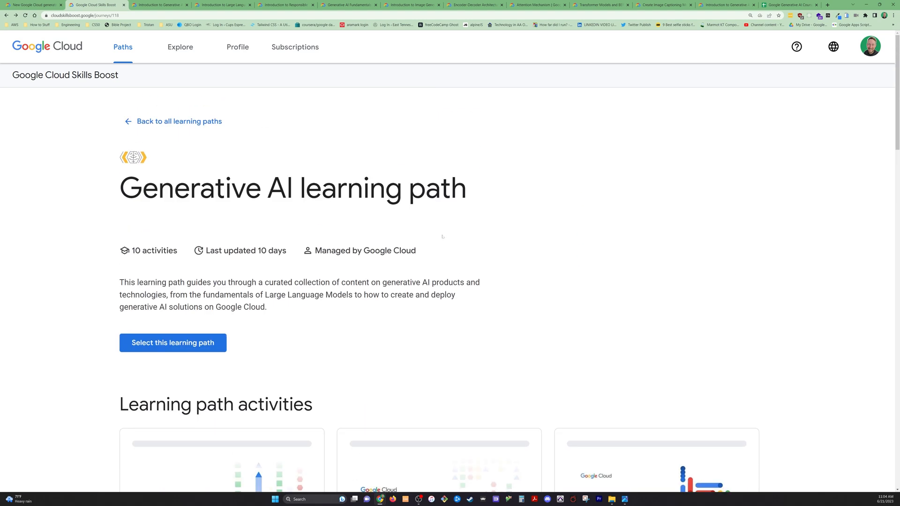
pyautogui.moveTo(179, 120)
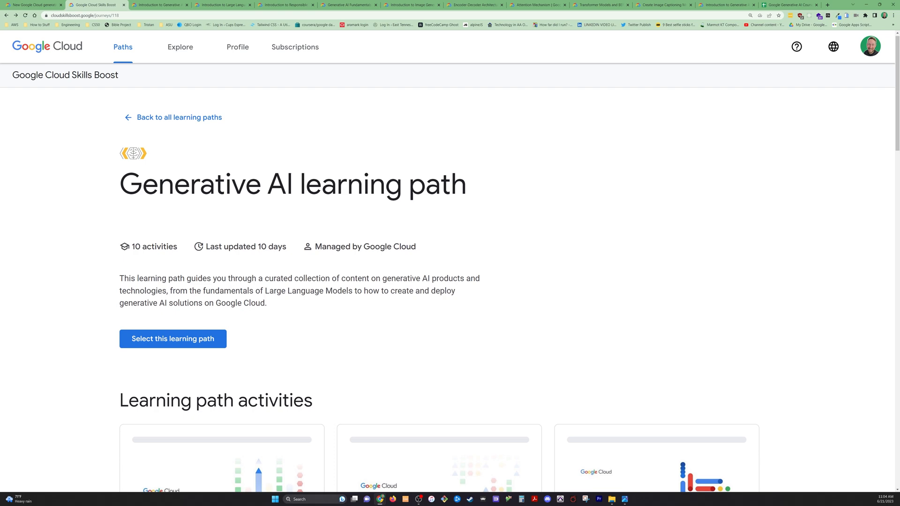
pyautogui.scroll(-3)
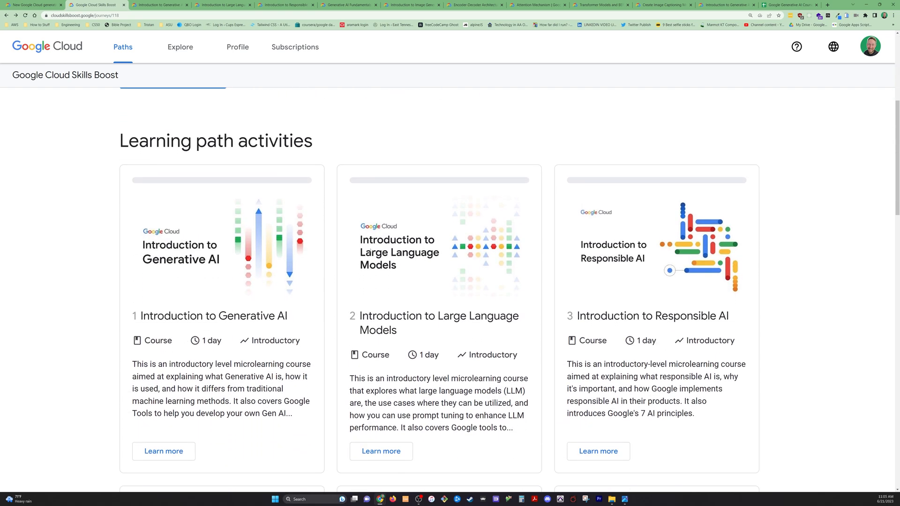
pyautogui.moveTo(424, 285)
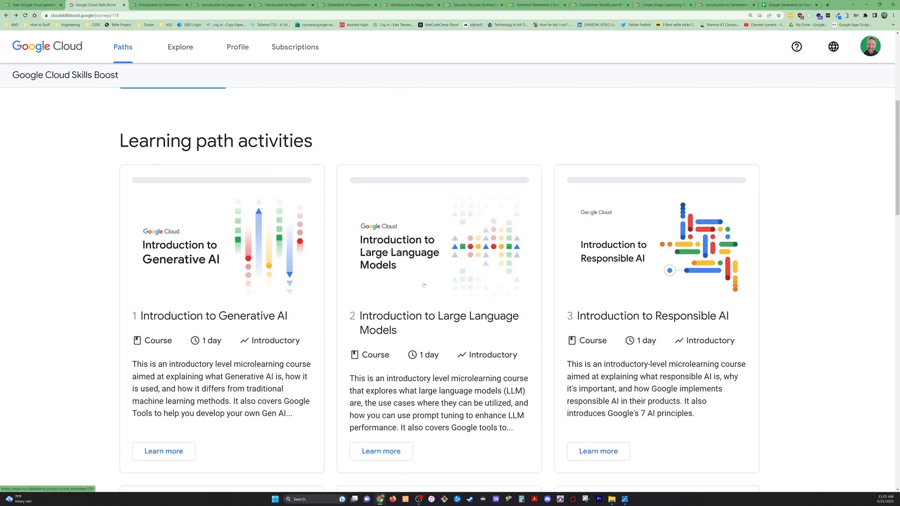
pyautogui.scroll(-3)
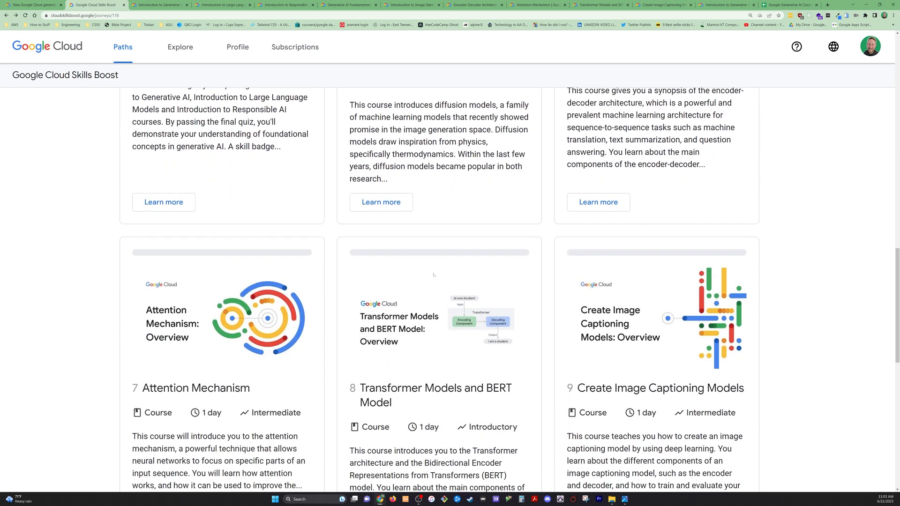
pyautogui.scroll(-3)
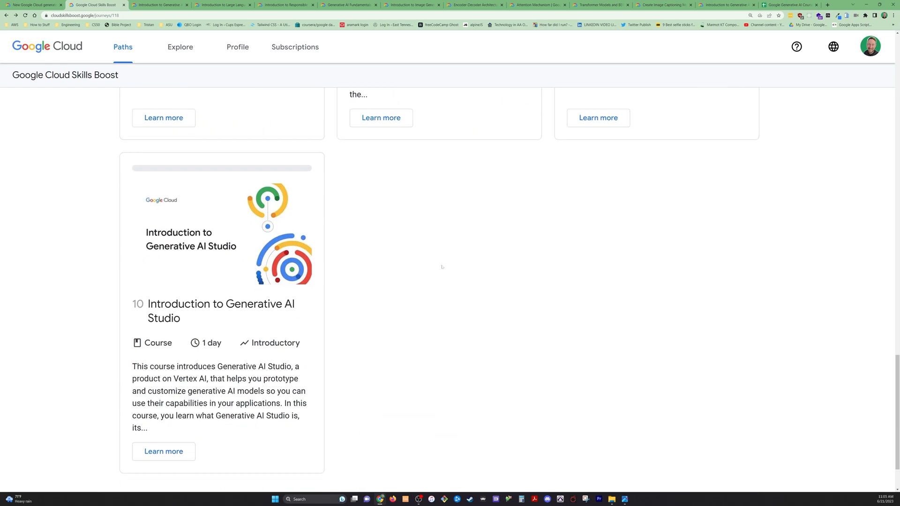
pyautogui.moveTo(278, 322)
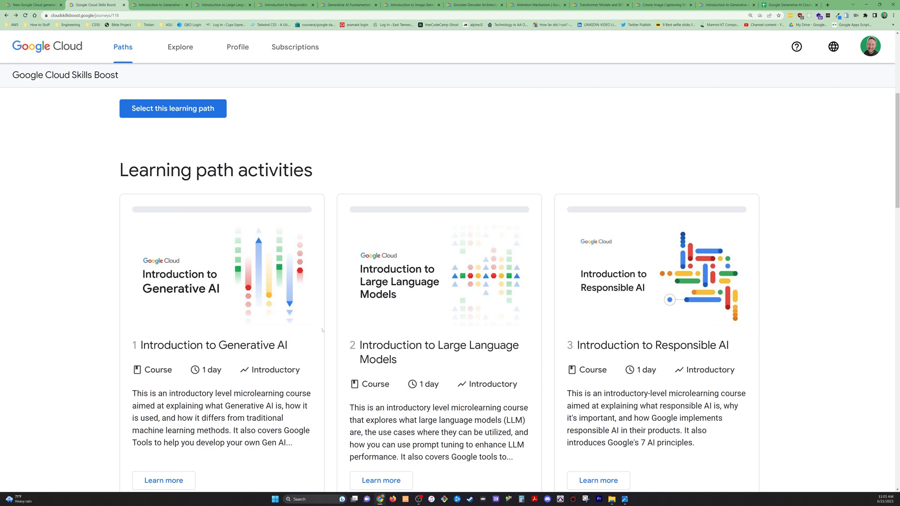
pyautogui.scroll(-3)
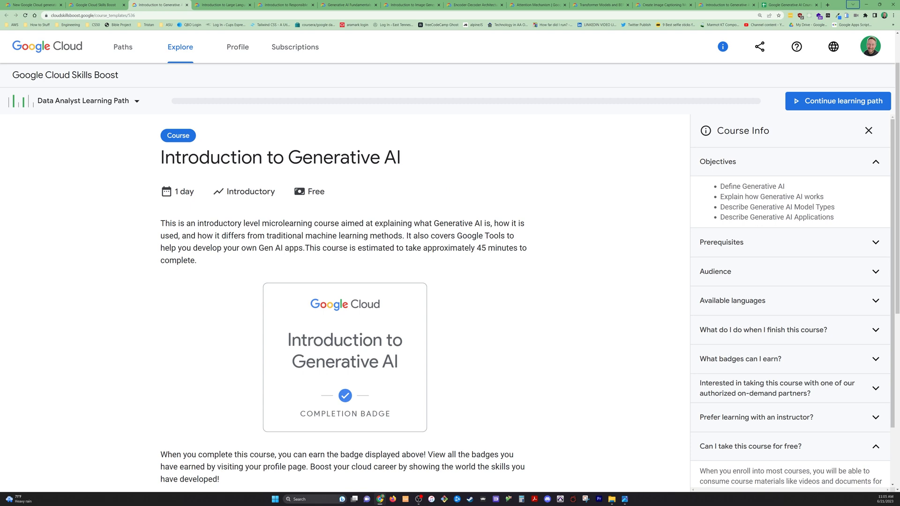
pyautogui.moveTo(742, 154)
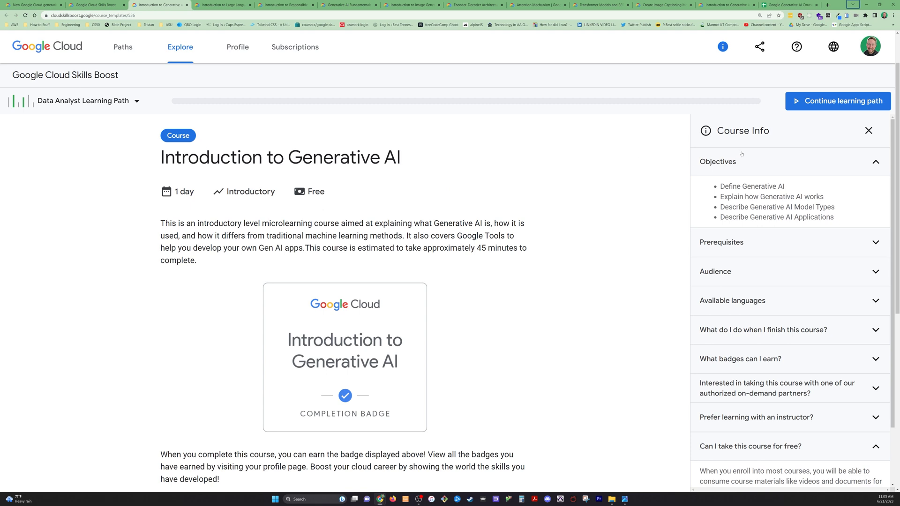
# - Reveal the course prerequisites (n/a) and briefly show the after-completion answer
pyautogui.click(718, 161)
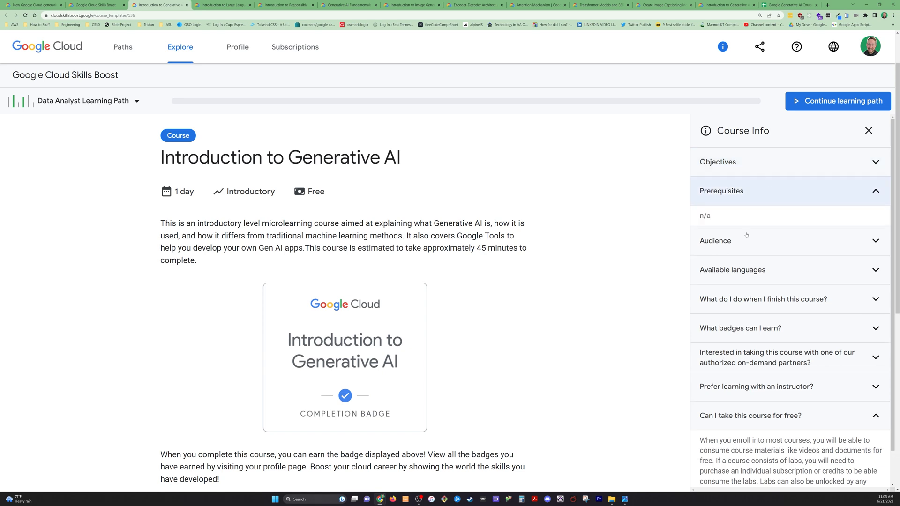
pyautogui.click(715, 240)
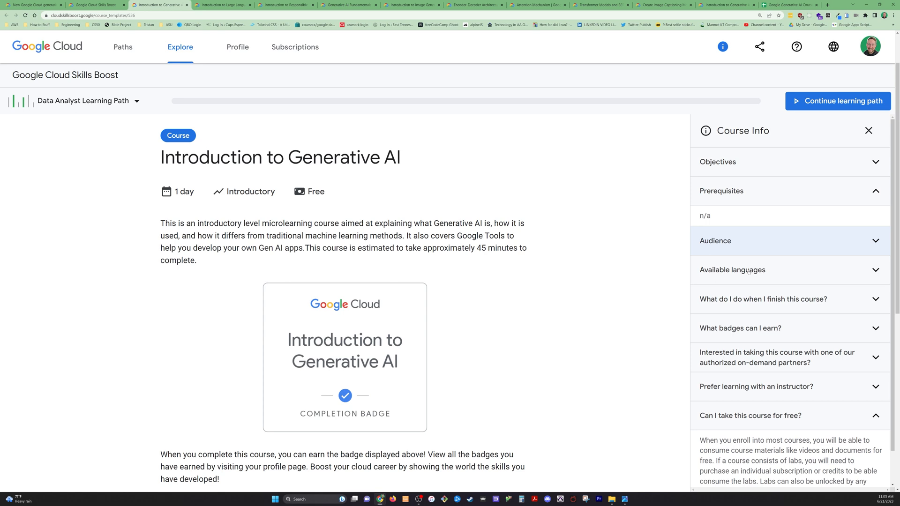
pyautogui.click(764, 299)
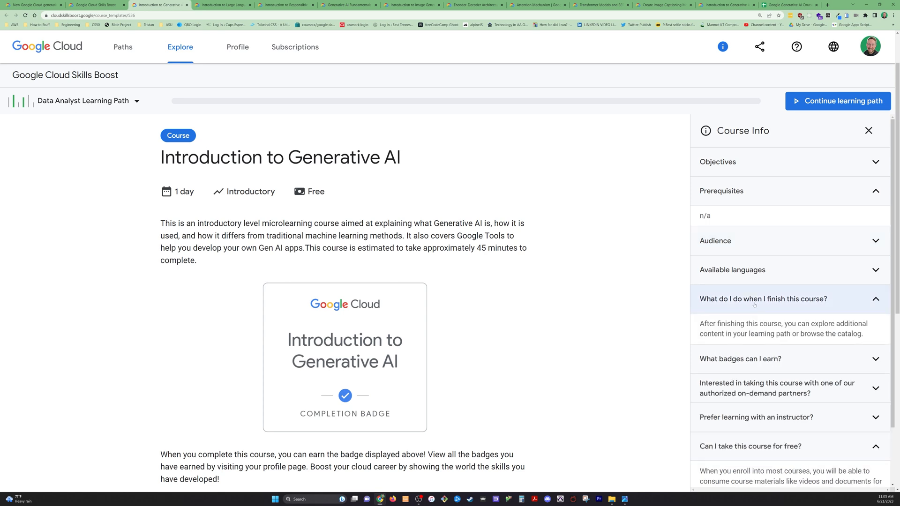
pyautogui.click(763, 299)
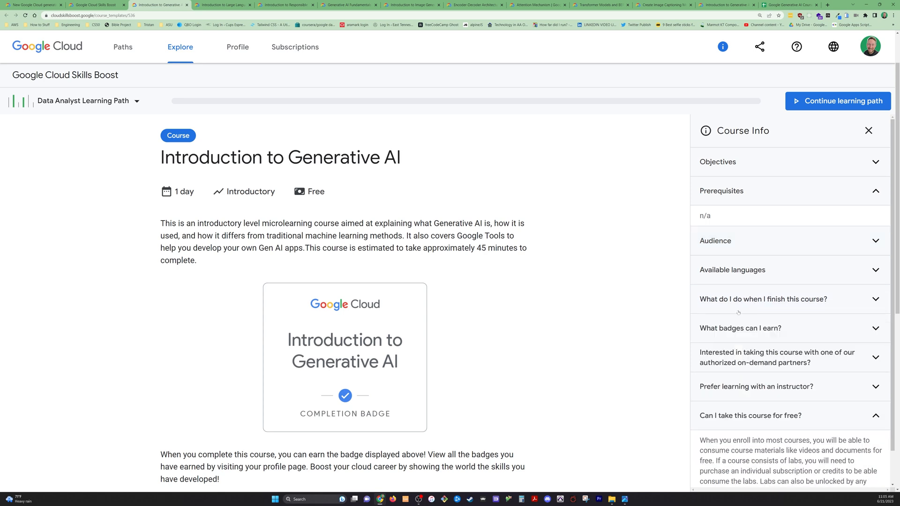
pyautogui.moveTo(781, 286)
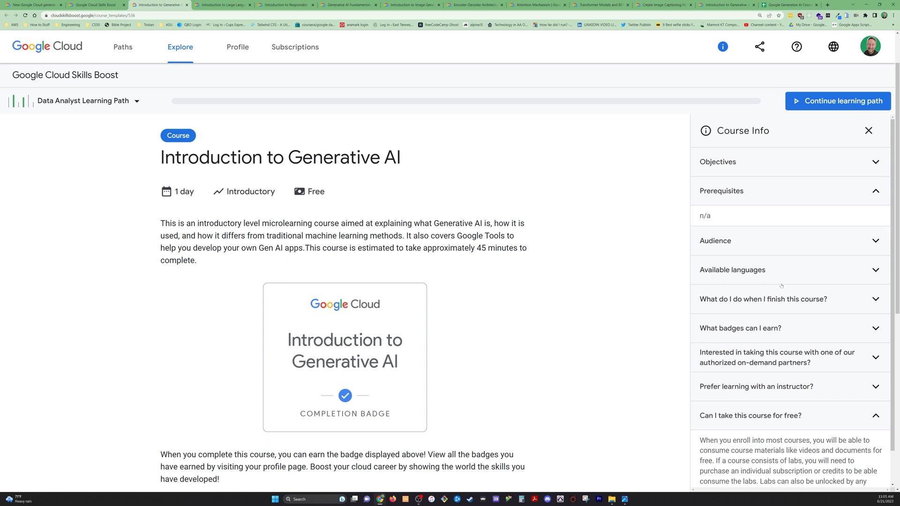
pyautogui.moveTo(778, 282)
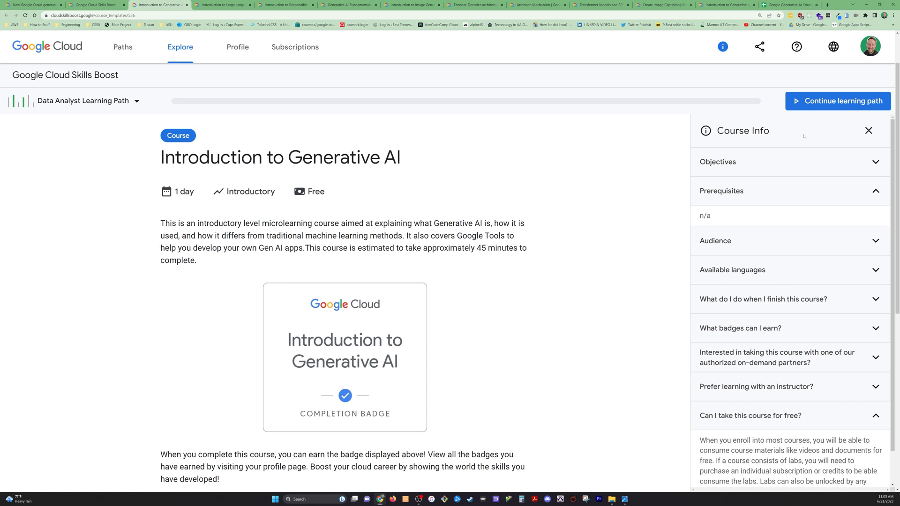
pyautogui.moveTo(605, 355)
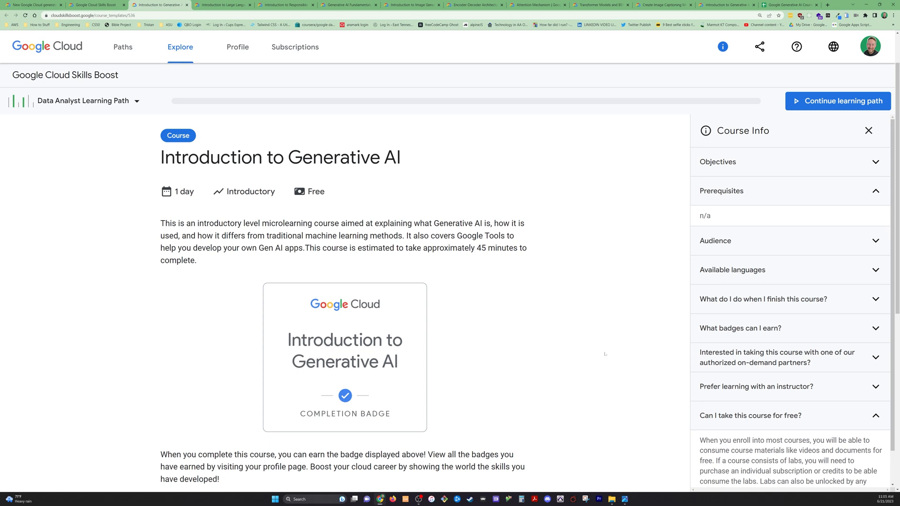
# - Scroll down the Introduction to Generative AI page, then move to the Large Language Models course
pyautogui.scroll(-3)
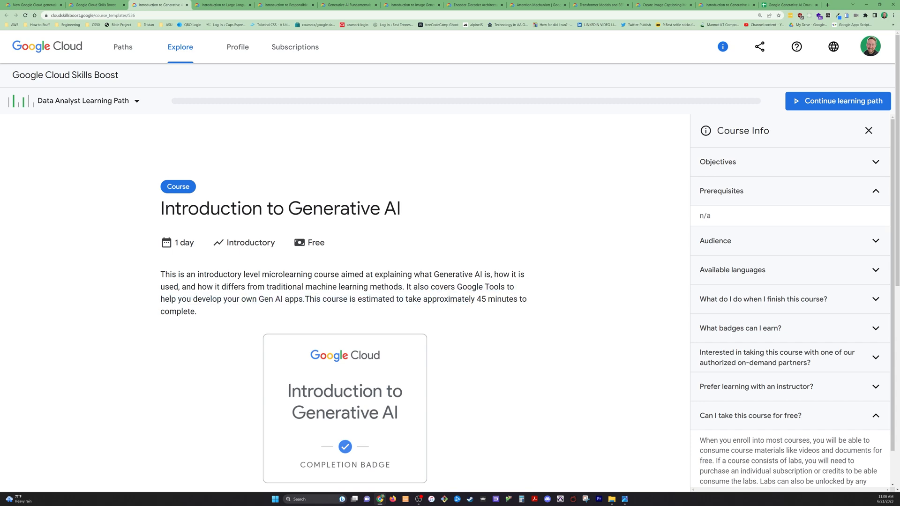
pyautogui.scroll(-3)
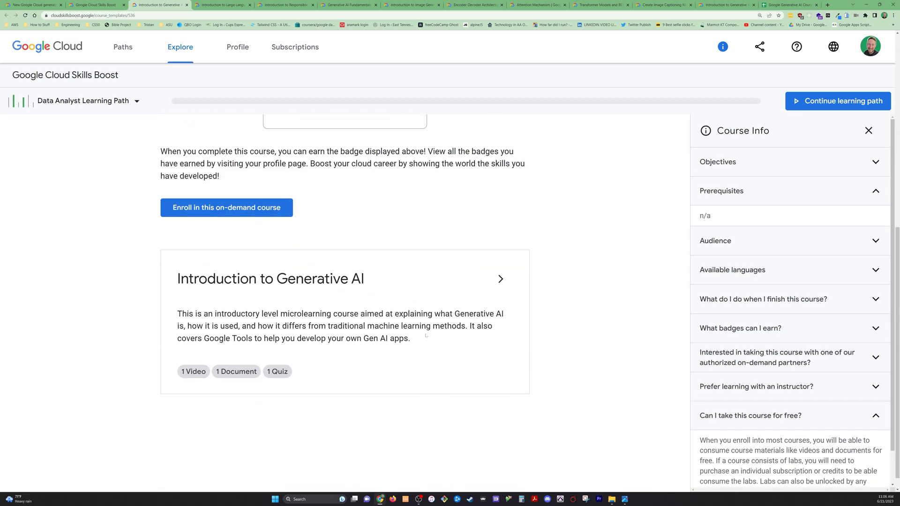
pyautogui.scroll(-3)
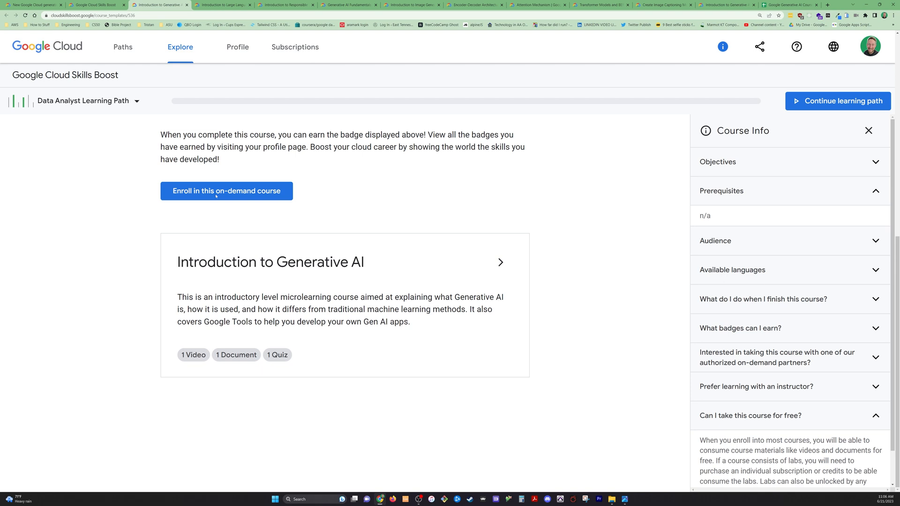
pyautogui.click(223, 5)
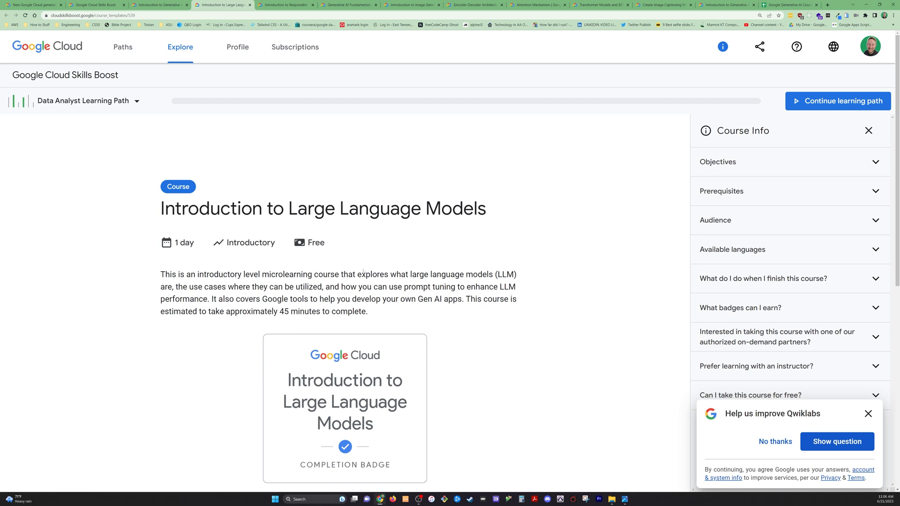
# - Enroll in Introduction to Large Language Models and open its 15-minute video lesson
pyautogui.scroll(-3)
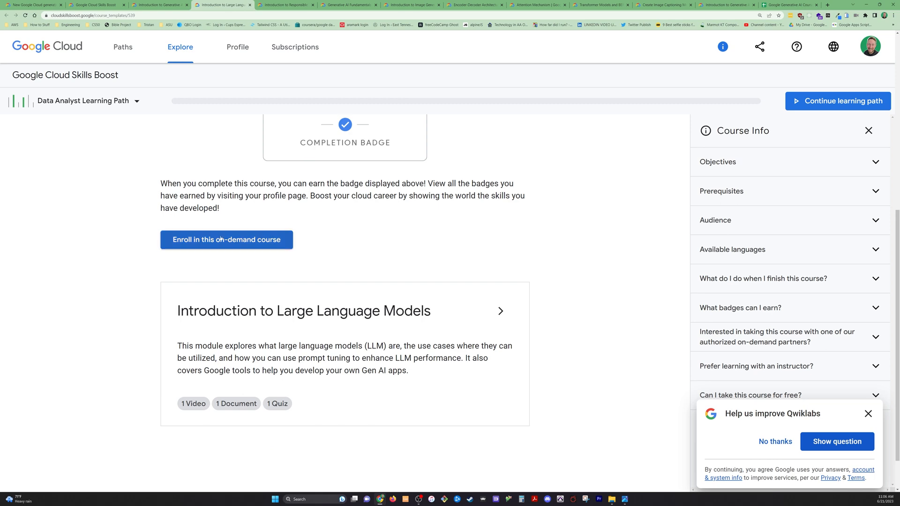
pyautogui.click(226, 239)
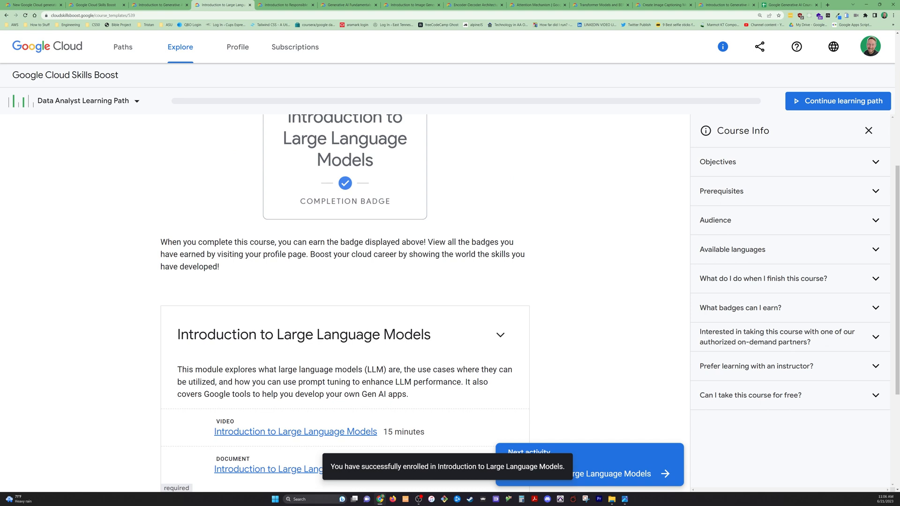
pyautogui.scroll(-3)
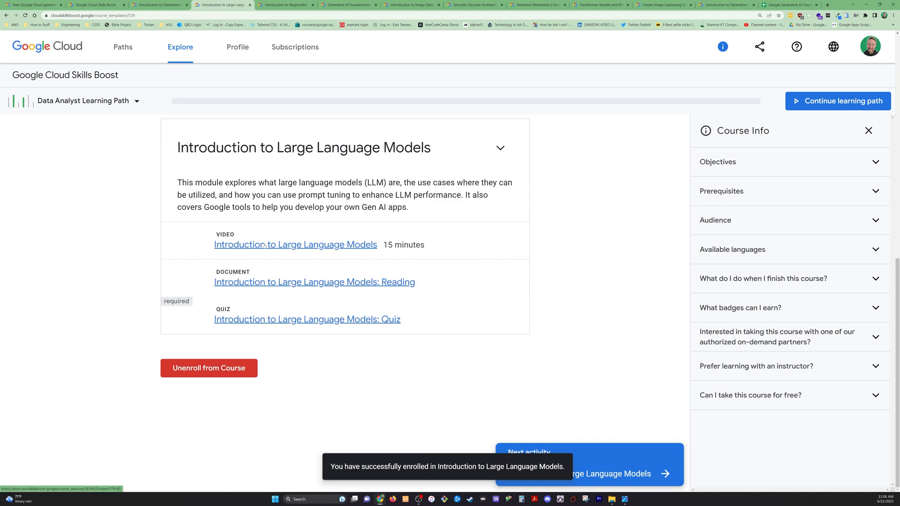
pyautogui.moveTo(253, 238)
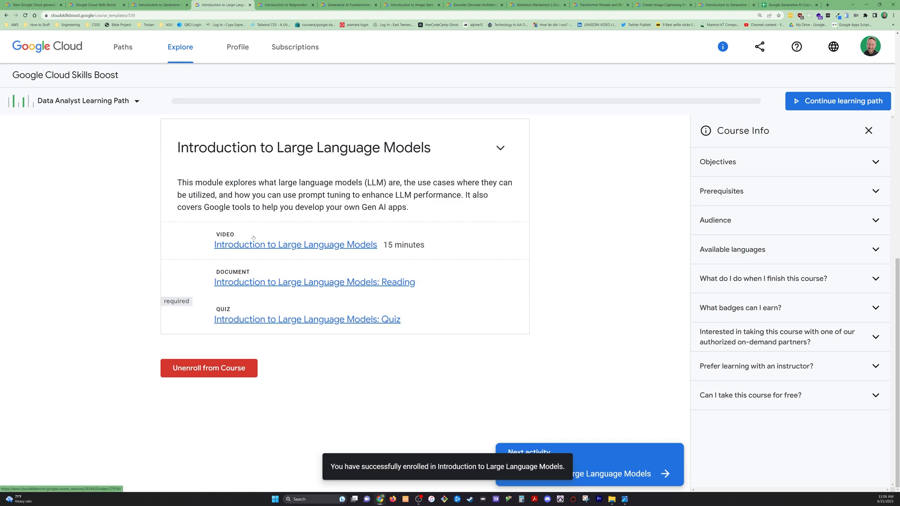
pyautogui.click(295, 245)
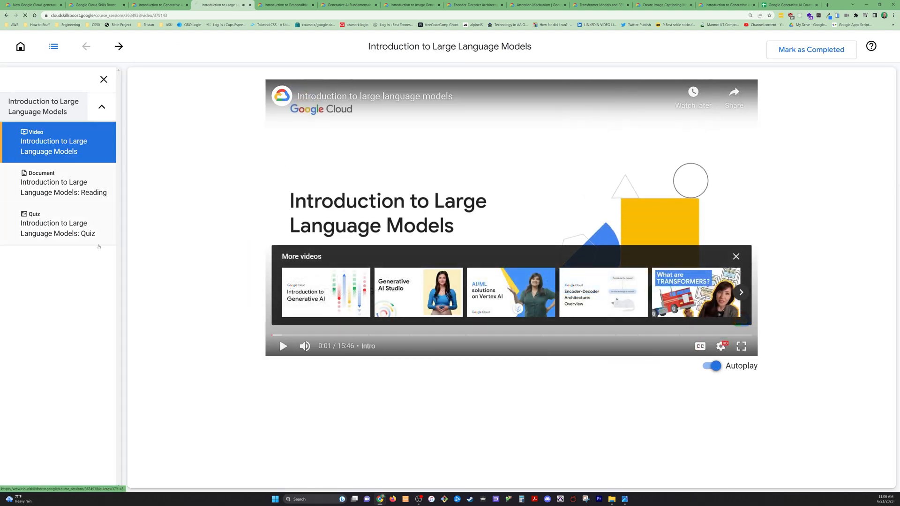
# - Open the 'Introduction to Large Language Models: Reading' document and scroll through its articles
pyautogui.click(63, 182)
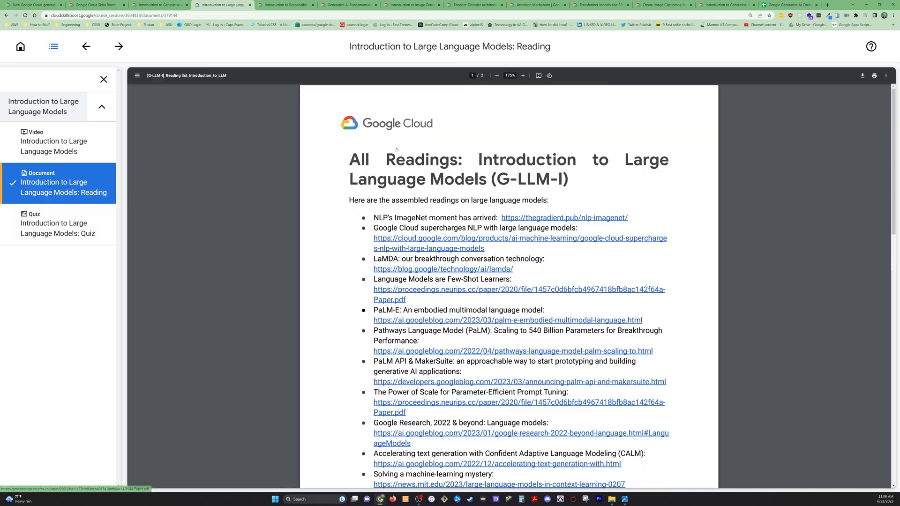
pyautogui.scroll(-3)
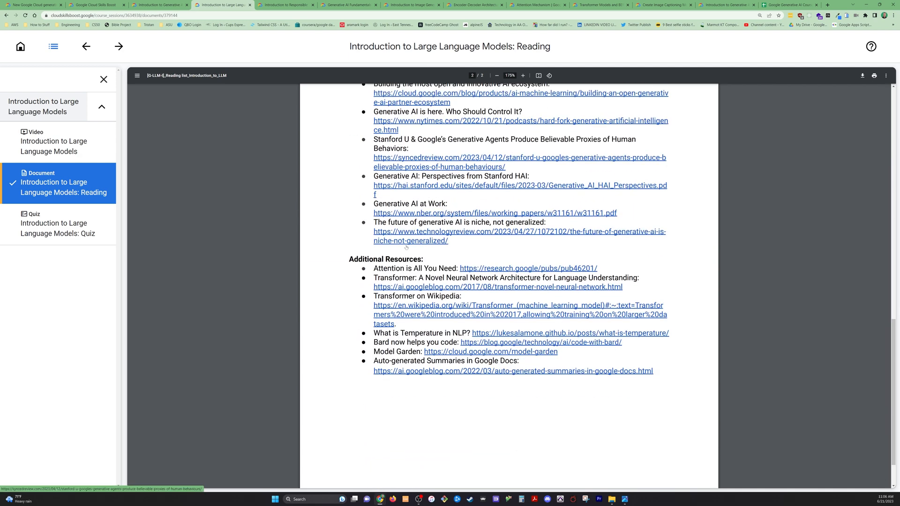
pyautogui.scroll(-3)
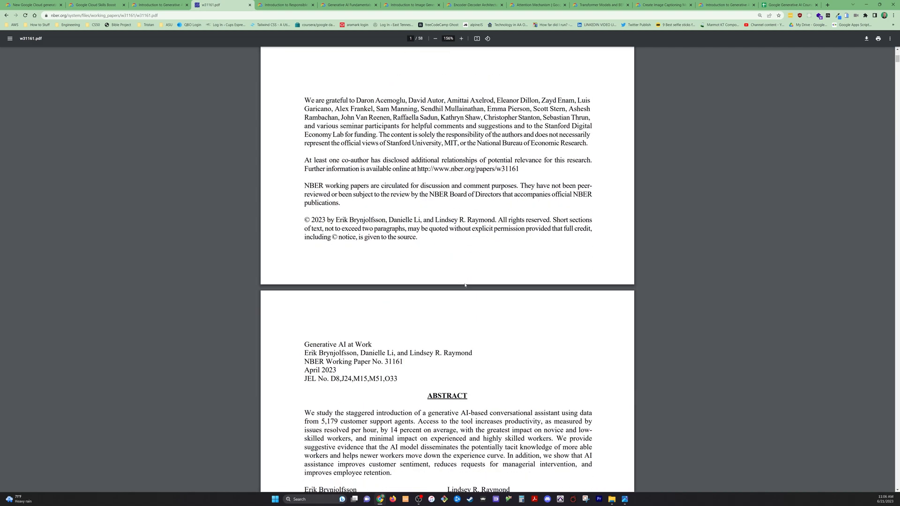
# - Skim the 'Generative AI at Work' paper, then go to Introduction to Responsible AI
pyautogui.scroll(-3)
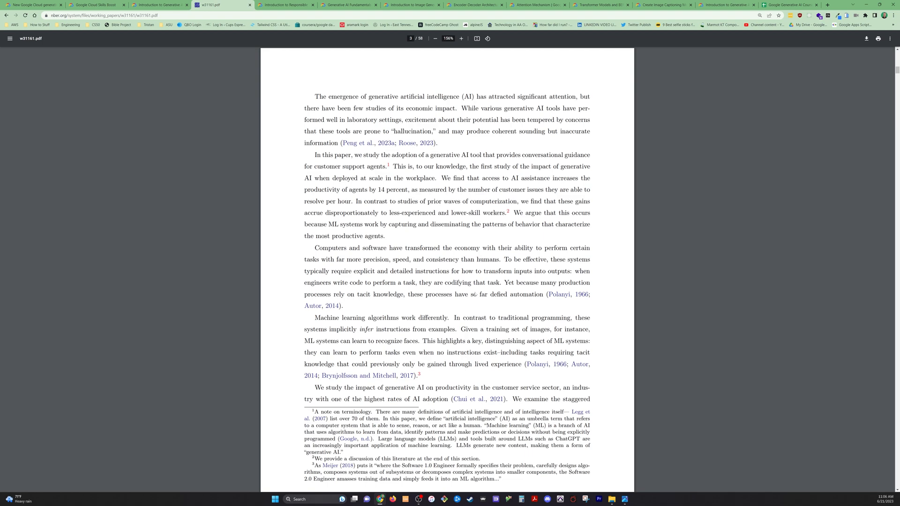
pyautogui.click(286, 5)
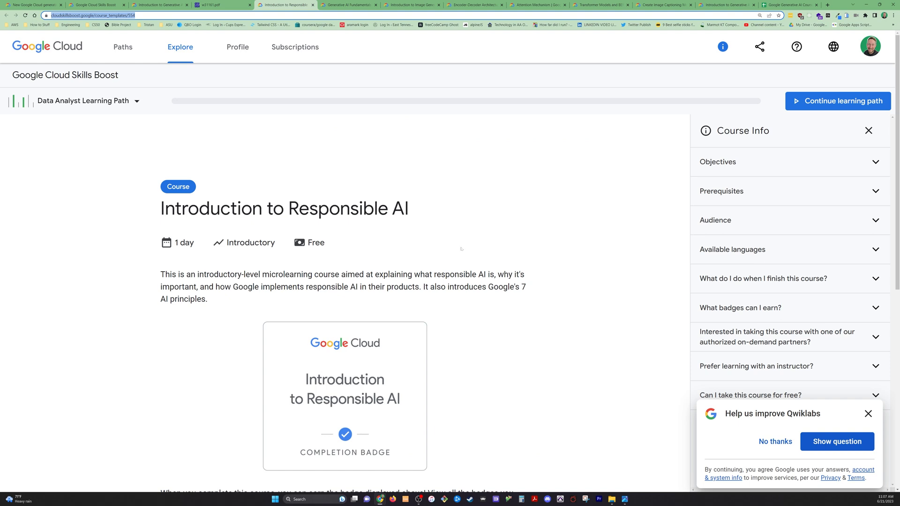
pyautogui.scroll(-3)
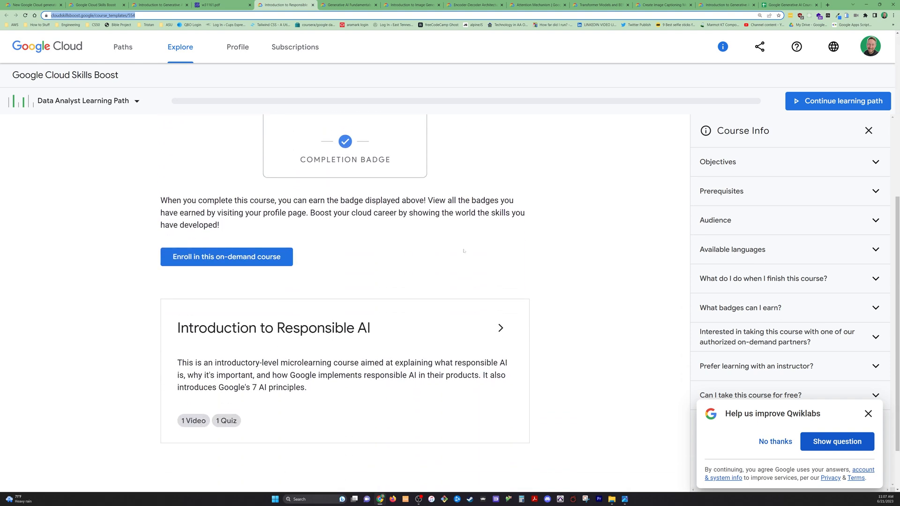
pyautogui.scroll(-3)
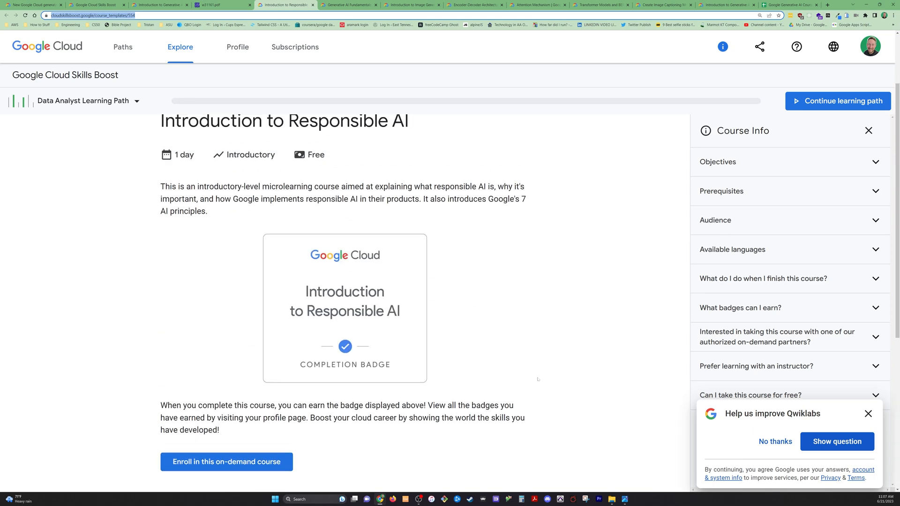
pyautogui.scroll(-3)
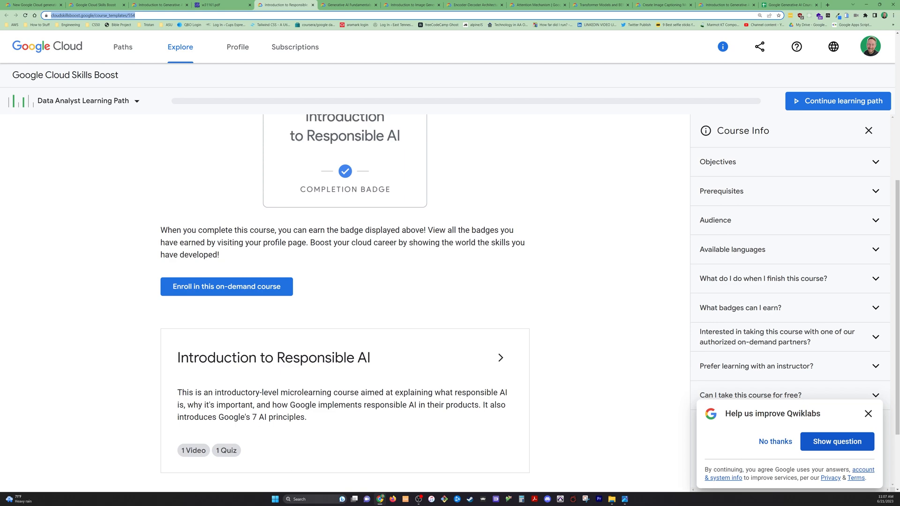
# - Open the Generative AI Fundamentals badge page and scroll through its three required courses
pyautogui.click(348, 4)
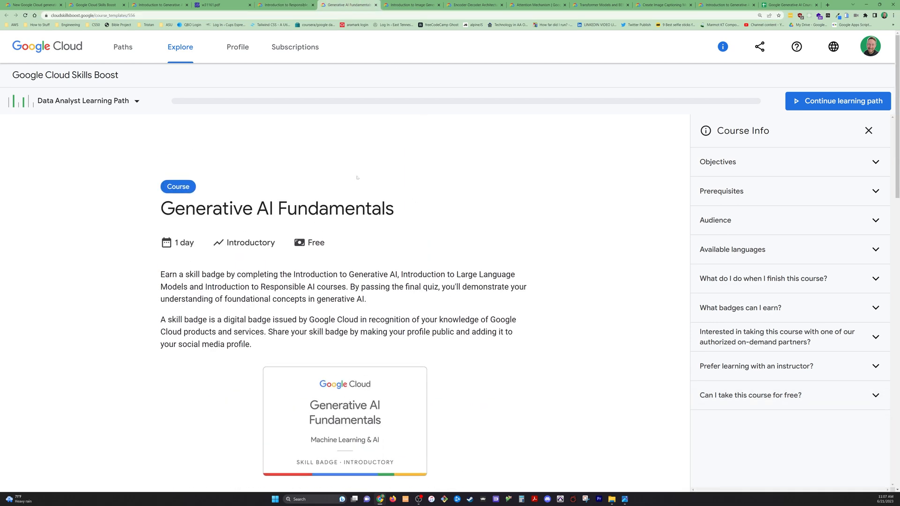
pyautogui.scroll(-3)
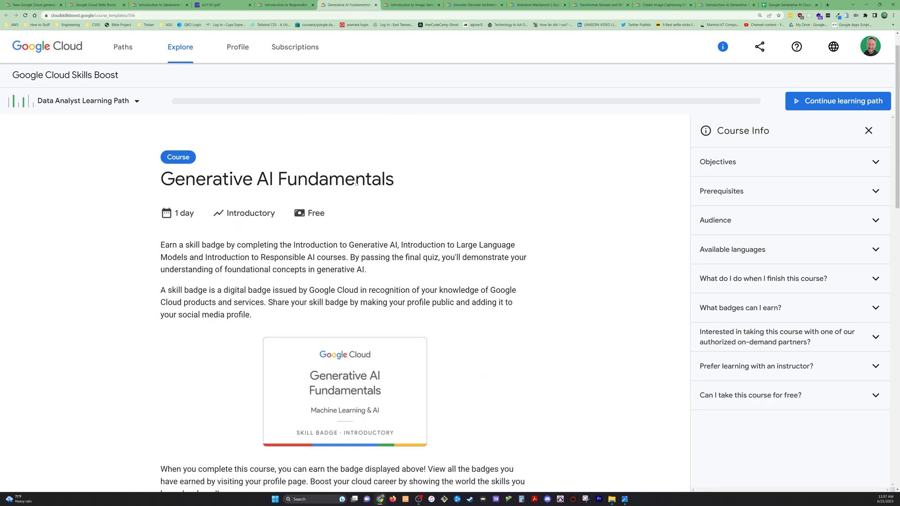
pyautogui.scroll(-3)
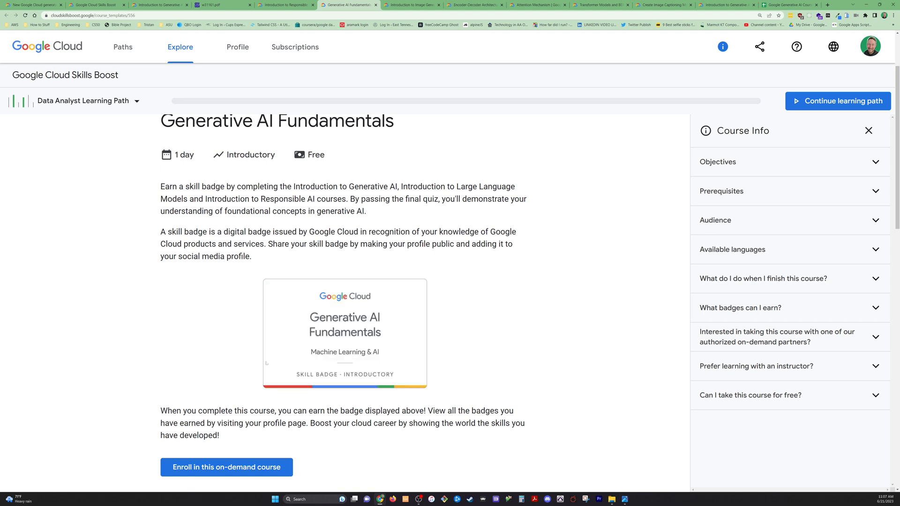
pyautogui.scroll(-3)
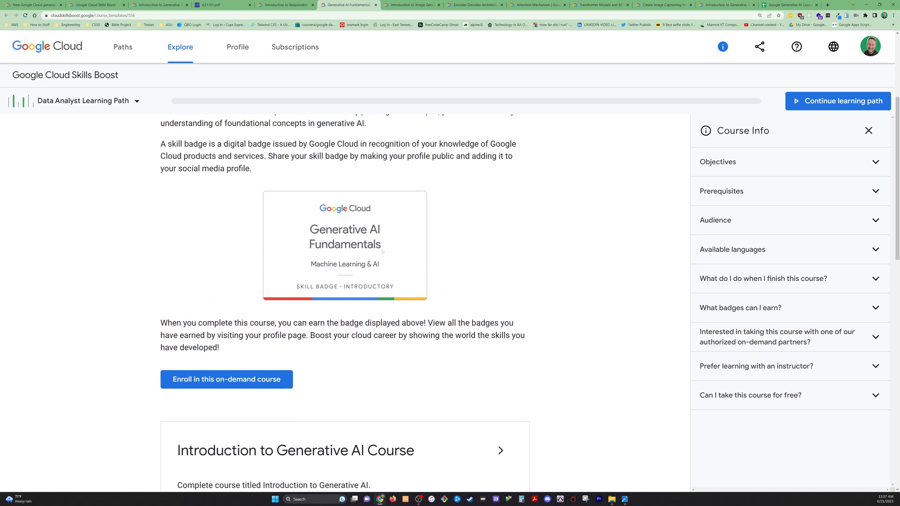
pyautogui.moveTo(388, 272)
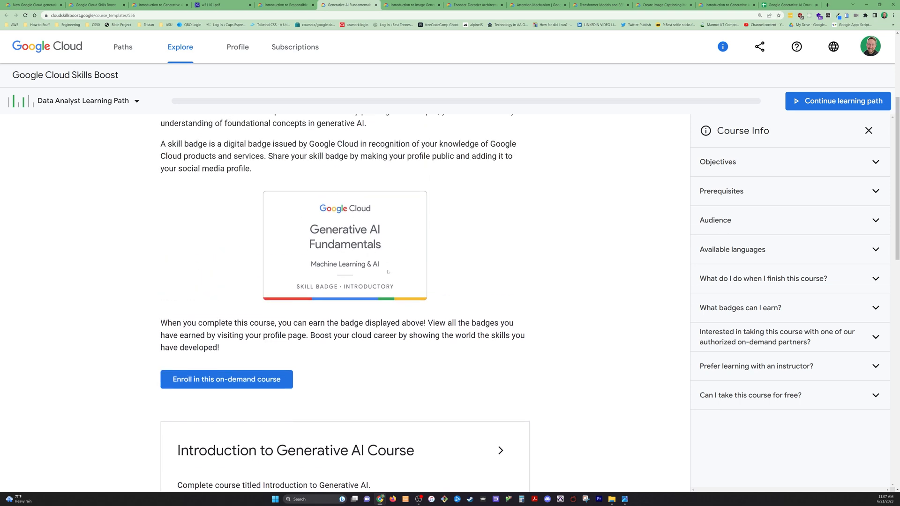
pyautogui.scroll(-3)
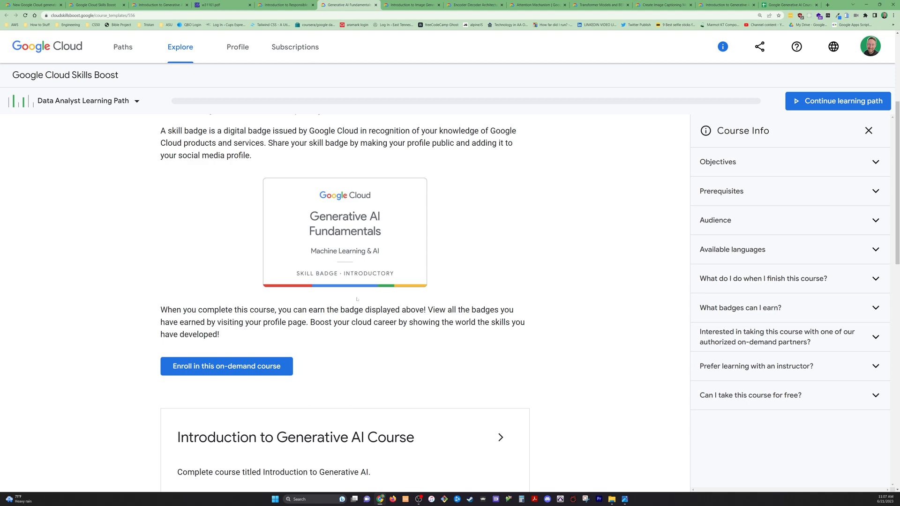
pyautogui.scroll(-3)
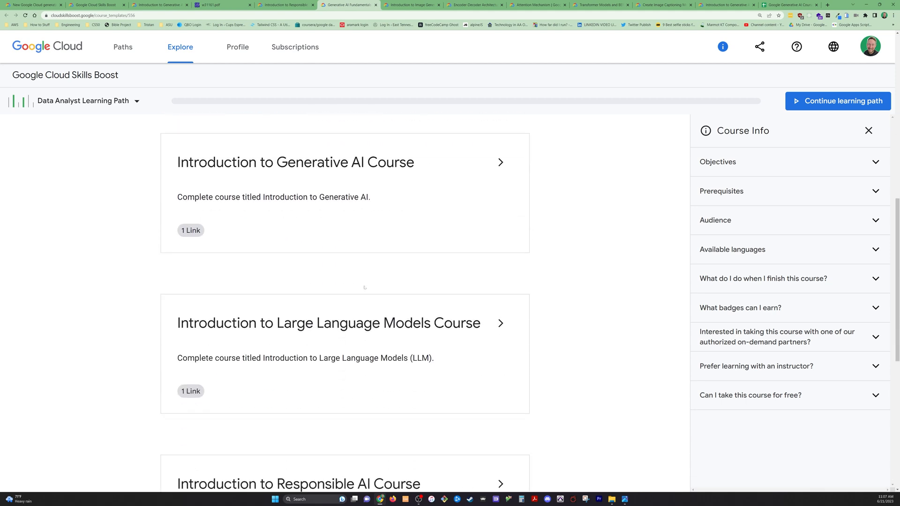
pyautogui.scroll(-3)
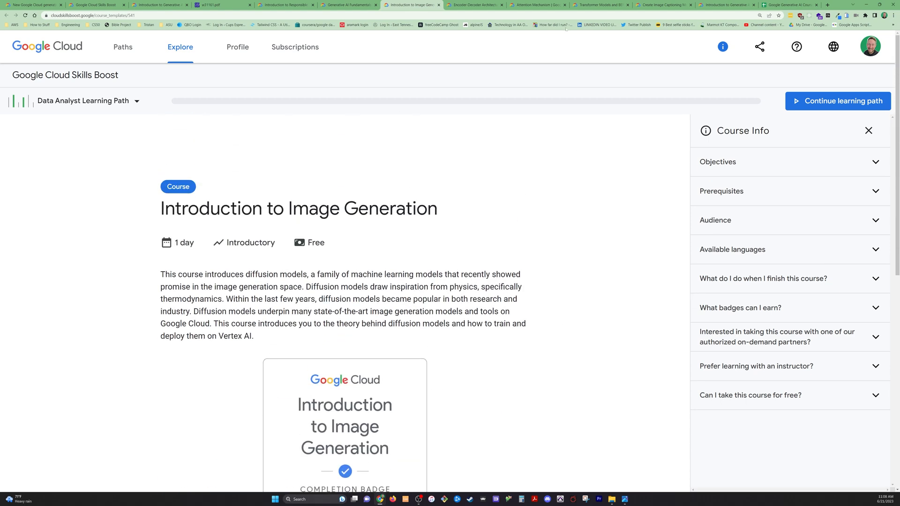
# - Open Encoder-Decoder Architecture and reveal its Python and TensorFlow prerequisites
pyautogui.click(473, 4)
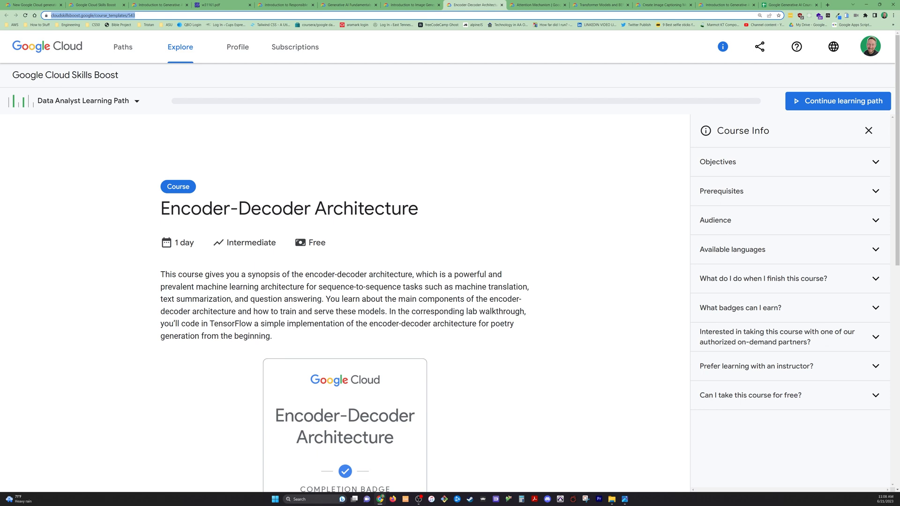
pyautogui.moveTo(406, 235)
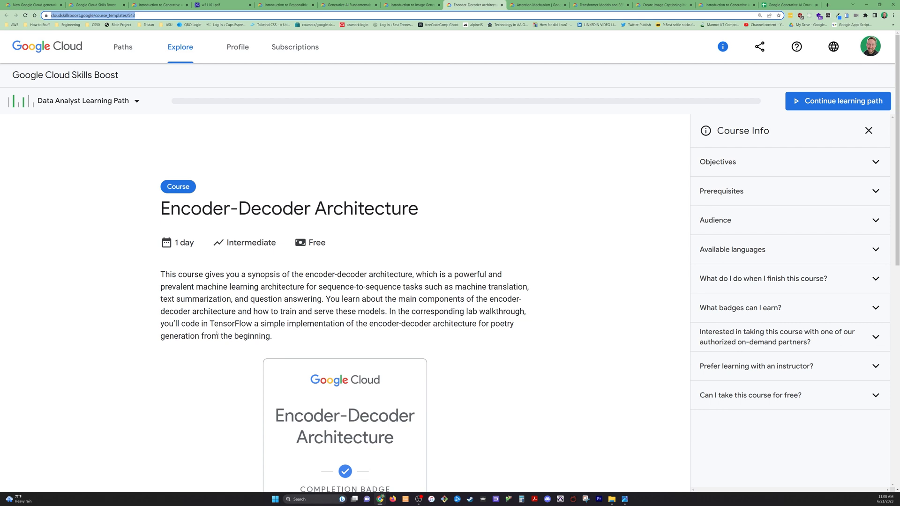
pyautogui.scroll(-3)
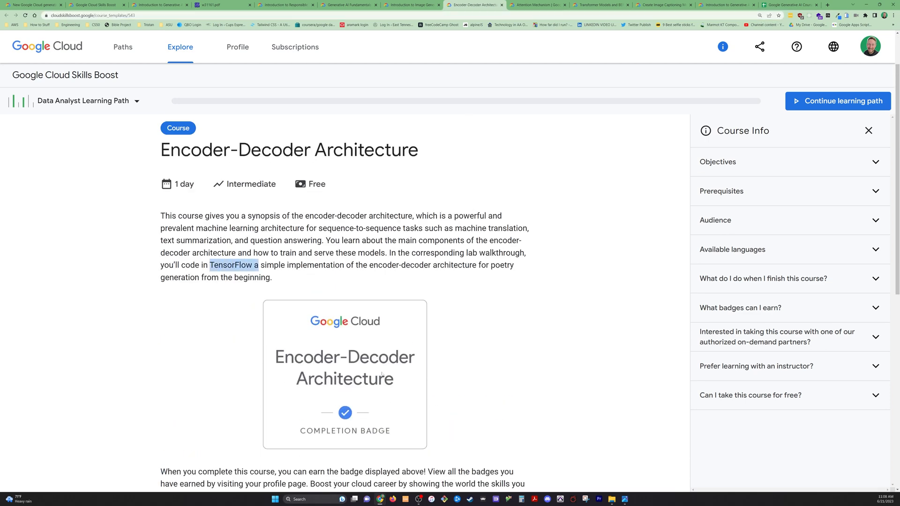
pyautogui.click(721, 191)
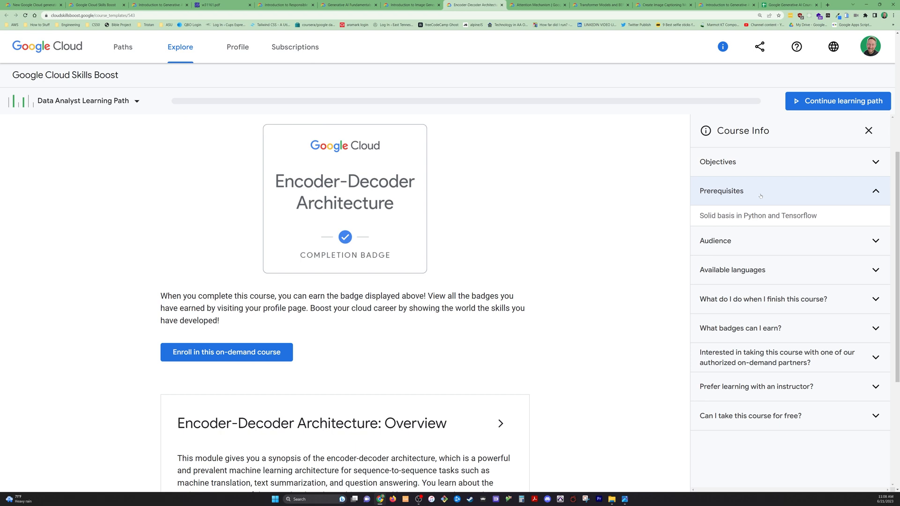
pyautogui.moveTo(700, 215); pyautogui.dragTo(803, 215)
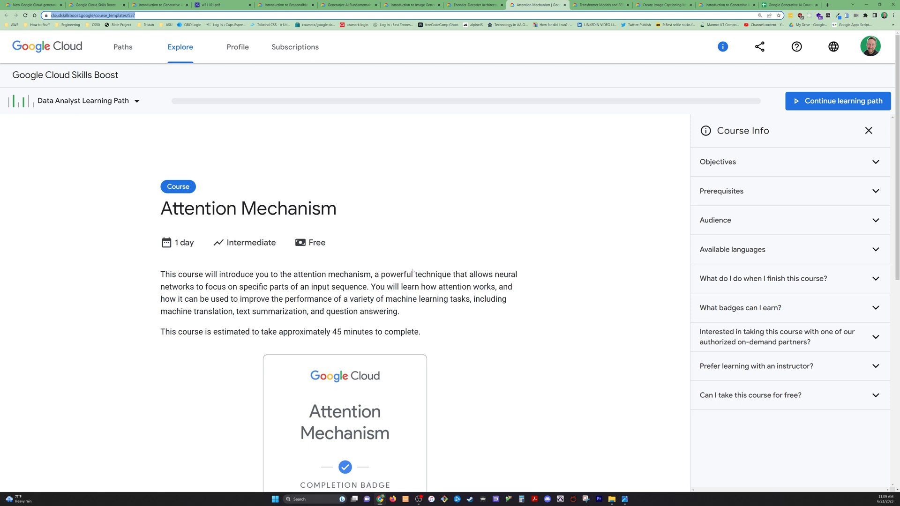
# - Highlight Attention Mechanism's duration, reveal its prerequisites, then open Transformer Models and BERT Model
pyautogui.moveTo(161, 332); pyautogui.dragTo(289, 332)
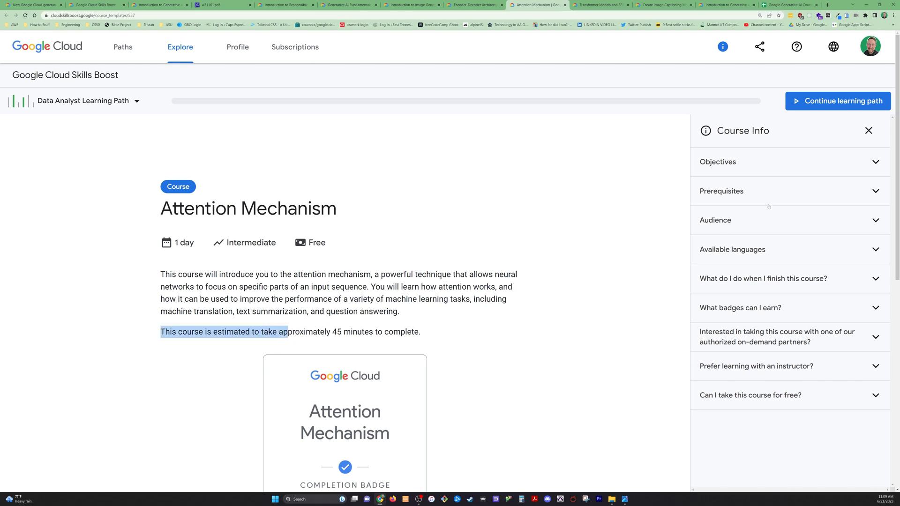
pyautogui.click(721, 192)
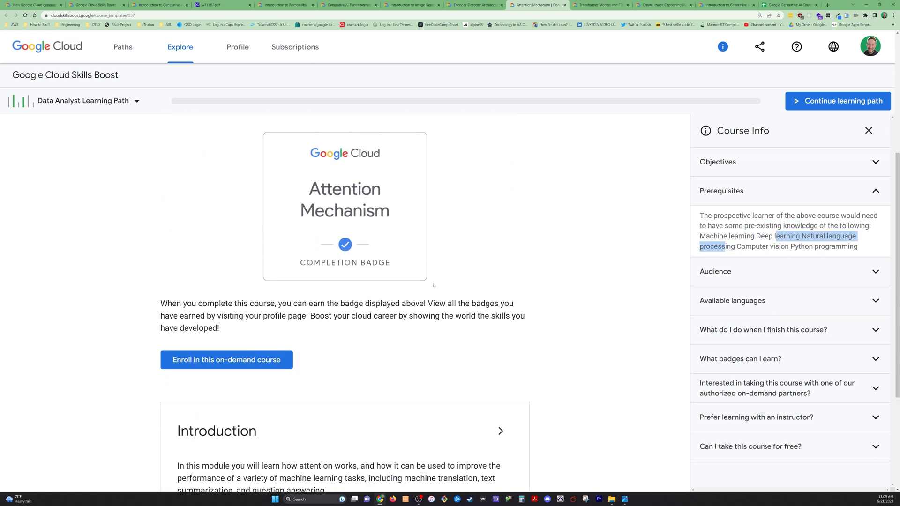
pyautogui.click(600, 5)
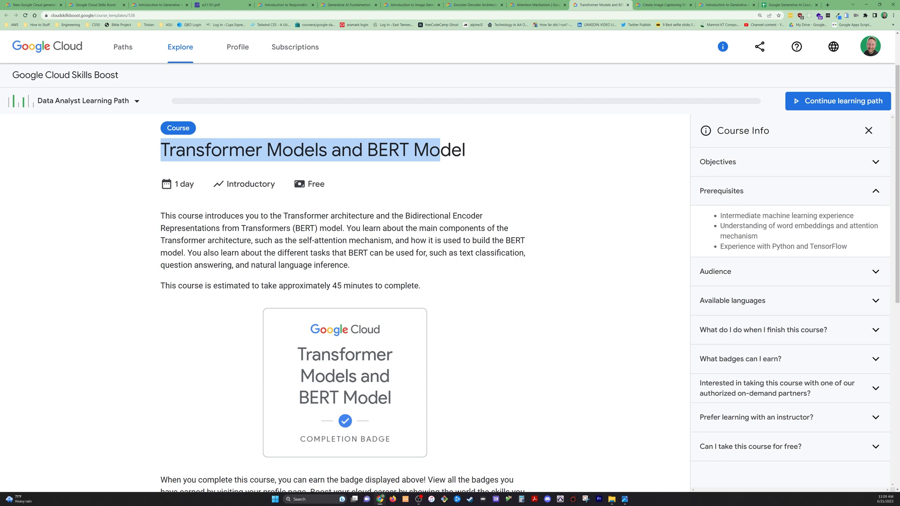
# - Scroll the BERT course page and open the Introduction module's overview video with transcript
pyautogui.scroll(-3)
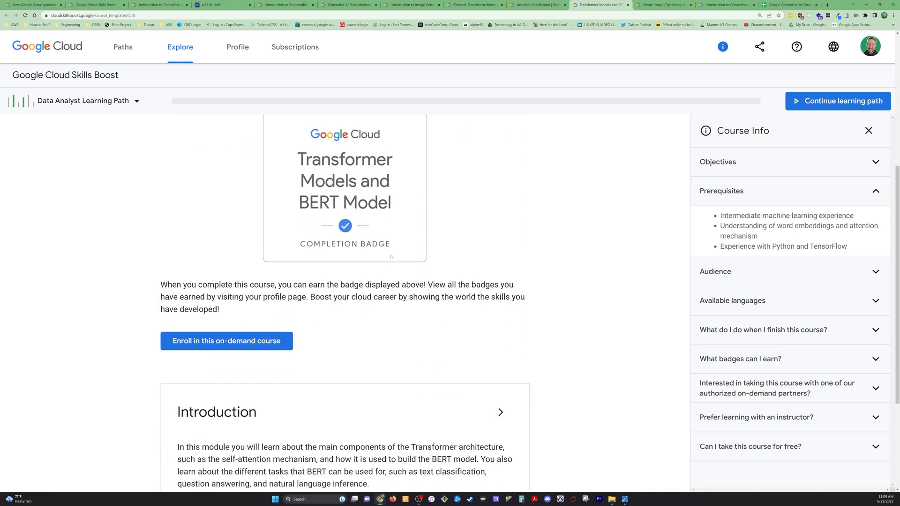
pyautogui.scroll(-3)
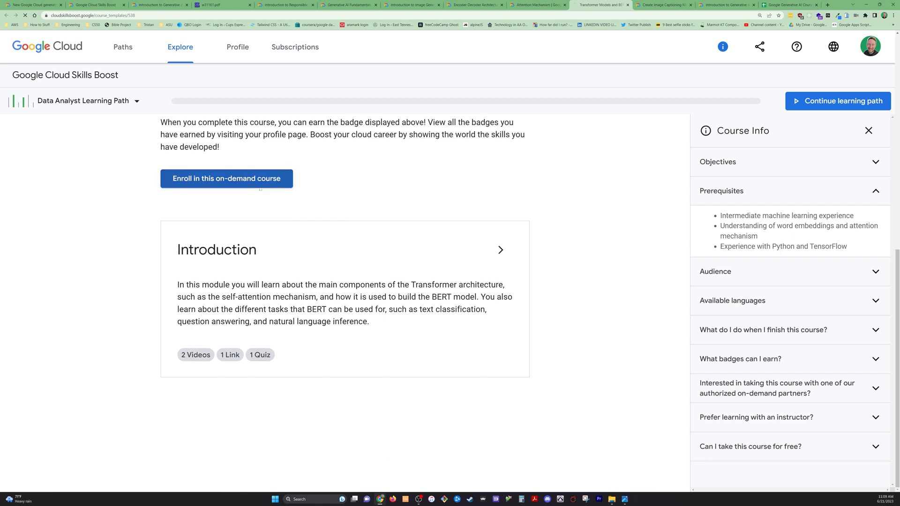
pyautogui.click(226, 179)
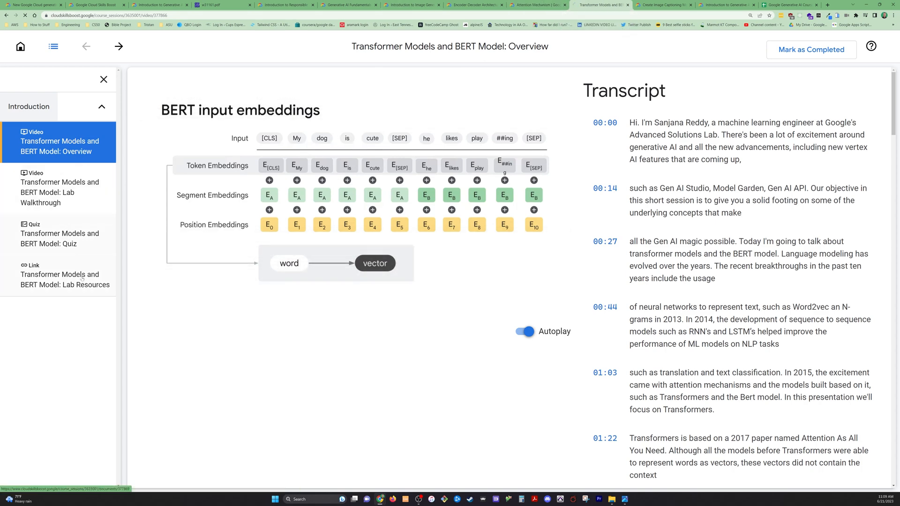
# - Browse the BERT quiz questions, then follow Lab Resources to the 'Classify text with BERT' notebook
pyautogui.click(60, 234)
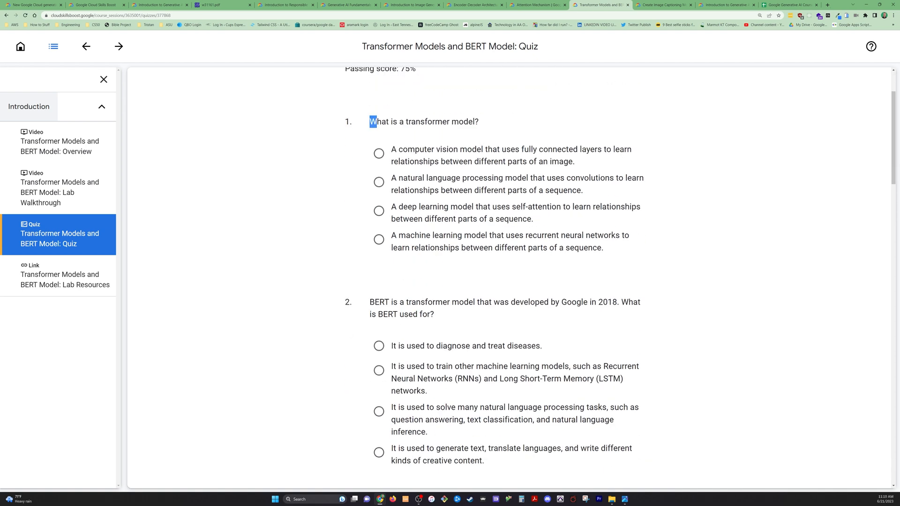
pyautogui.moveTo(373, 121); pyautogui.dragTo(458, 121)
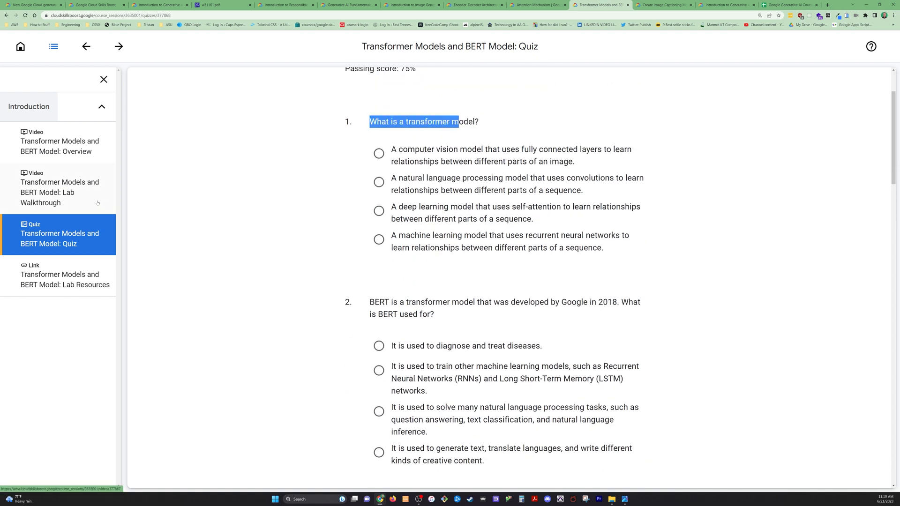
pyautogui.scroll(-3)
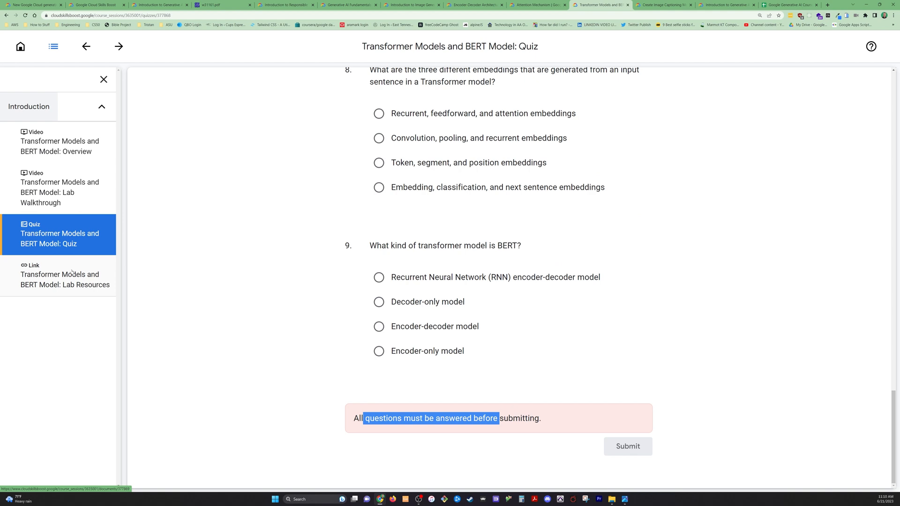
pyautogui.click(65, 275)
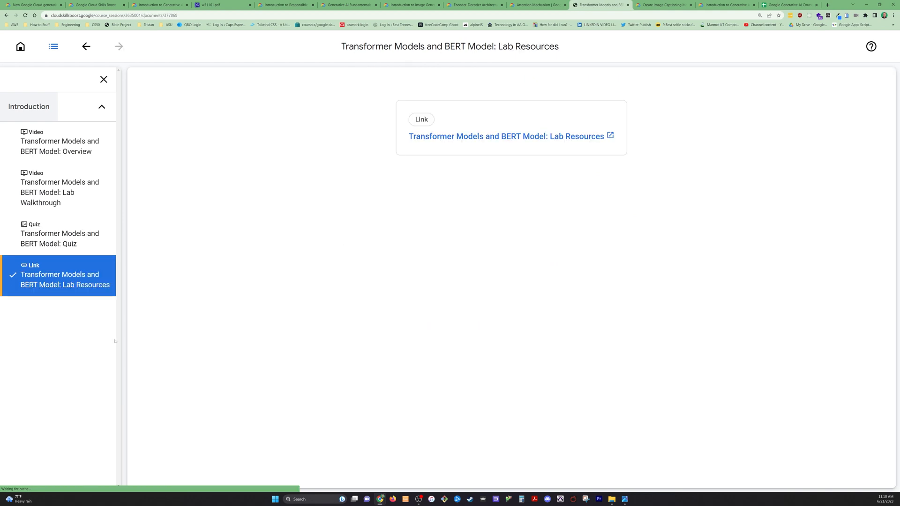
pyautogui.click(506, 136)
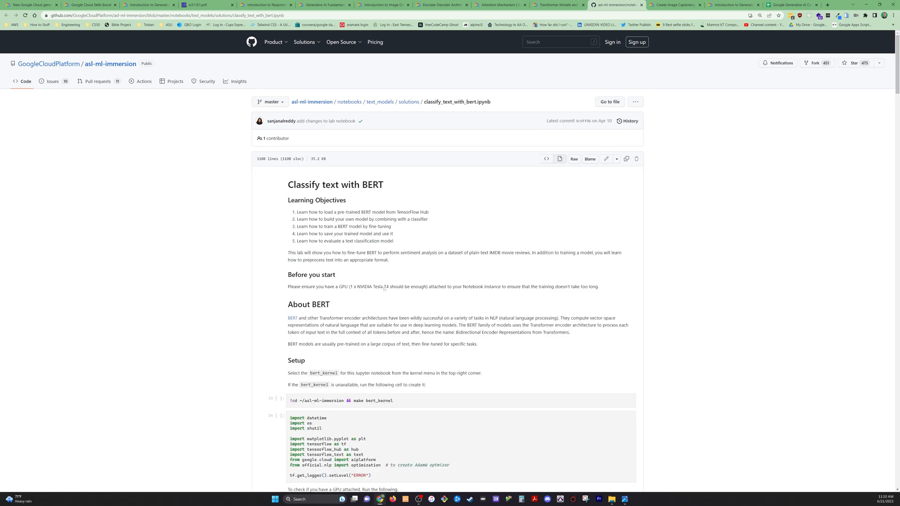
# - Scroll the Classify text with BERT notebook down to the IMDB dataset download code
pyautogui.scroll(-3)
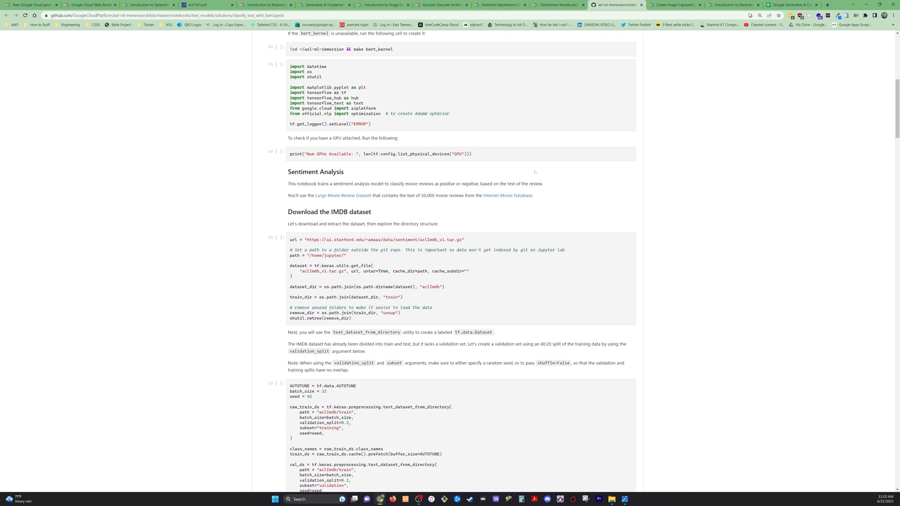
pyautogui.moveTo(678, 4)
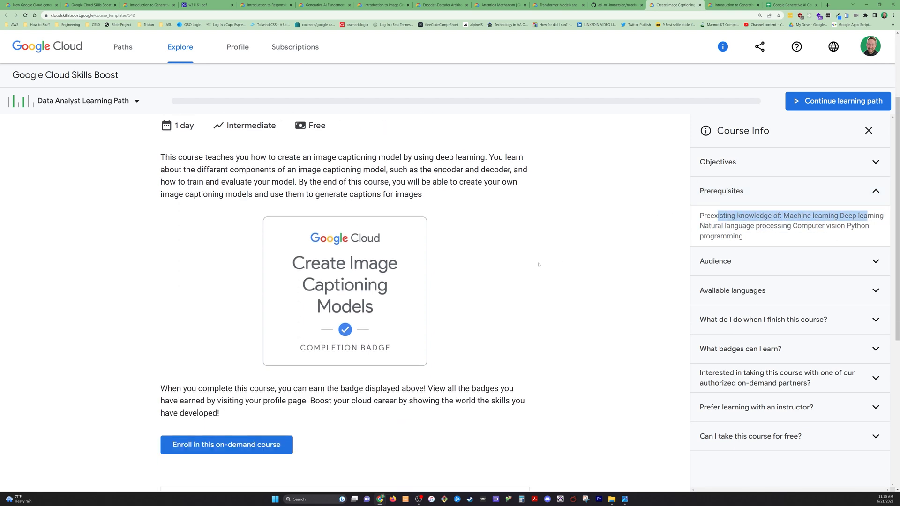
# - Browse the Introduction to Generative AI Studio course modules and its Prerequisites (none)
pyautogui.click(729, 5)
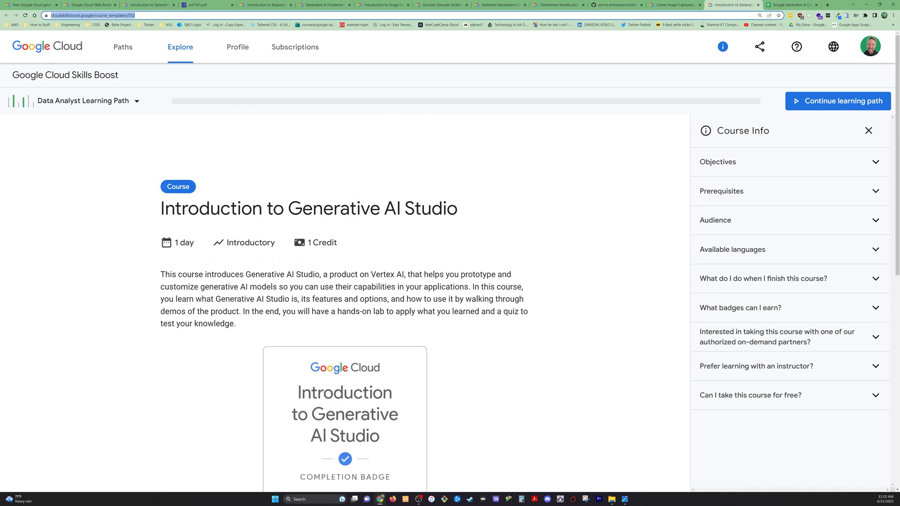
pyautogui.scroll(-3)
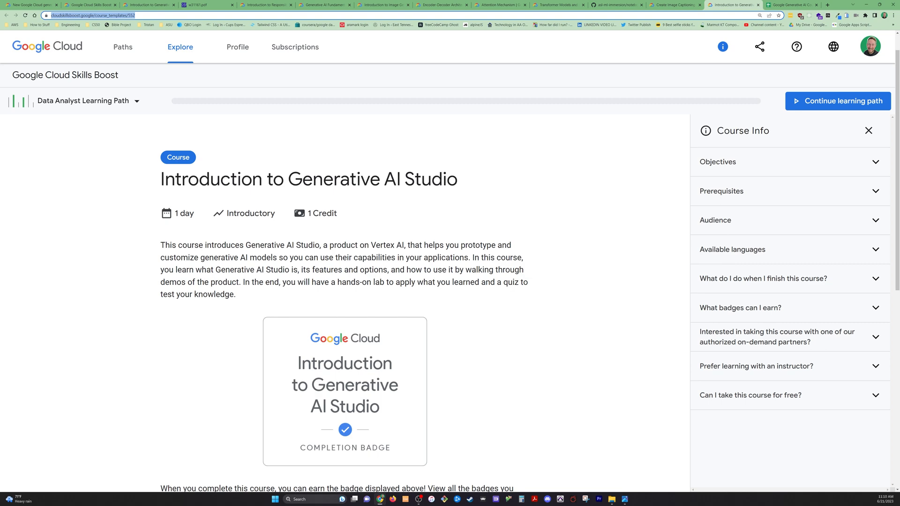
pyautogui.scroll(-3)
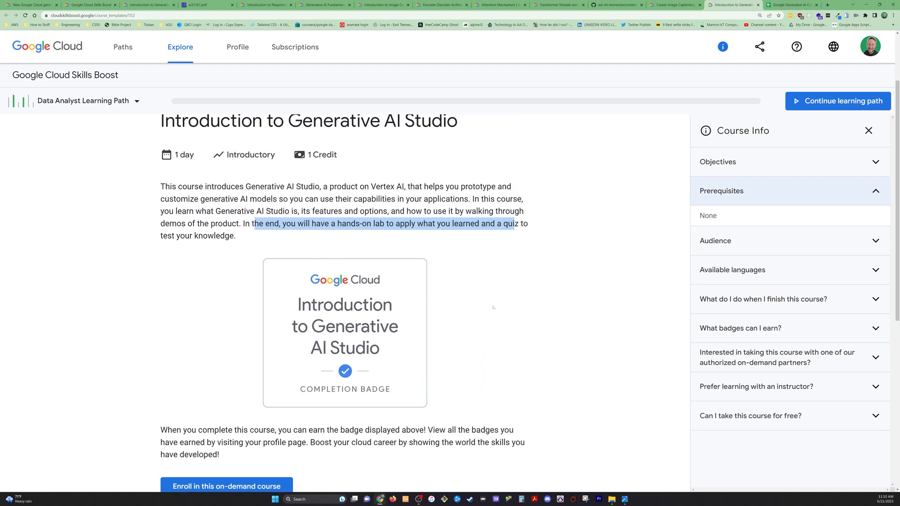
pyautogui.scroll(-3)
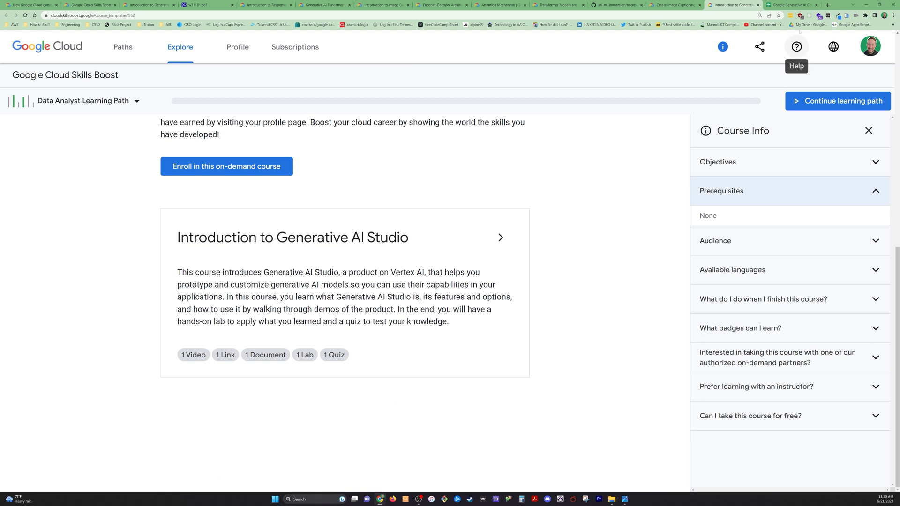
pyautogui.moveTo(563, 109)
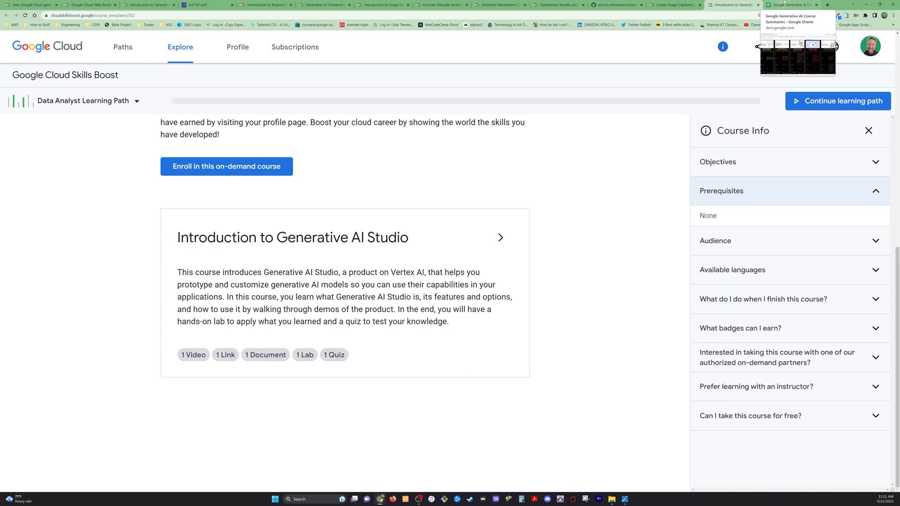
# - Bring up the Google Generative AI Course Summaries spreadsheet and scroll its course summary columns
pyautogui.click(791, 5)
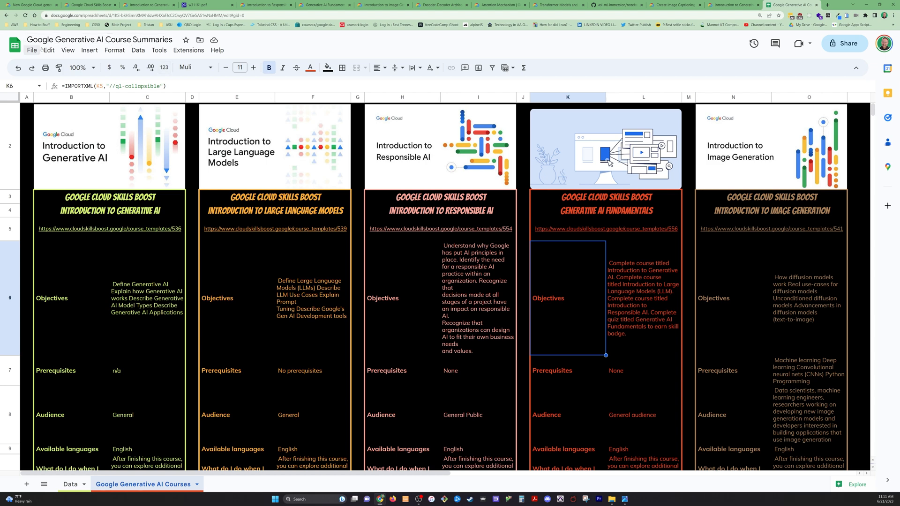
pyautogui.click(32, 52)
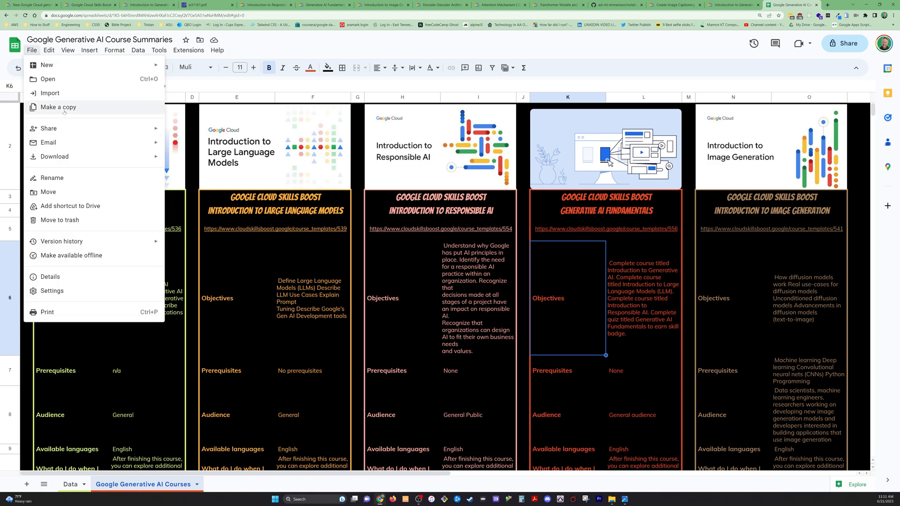
pyautogui.click(32, 51)
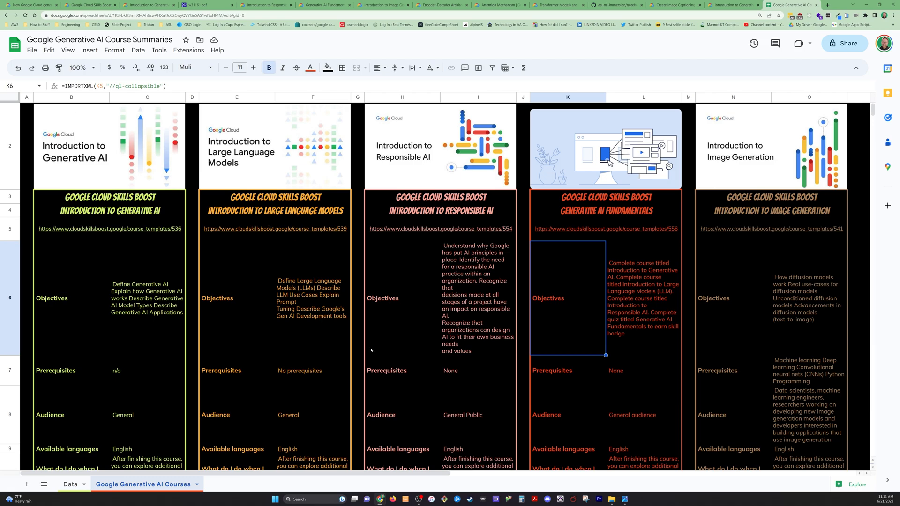
pyautogui.scroll(-3)
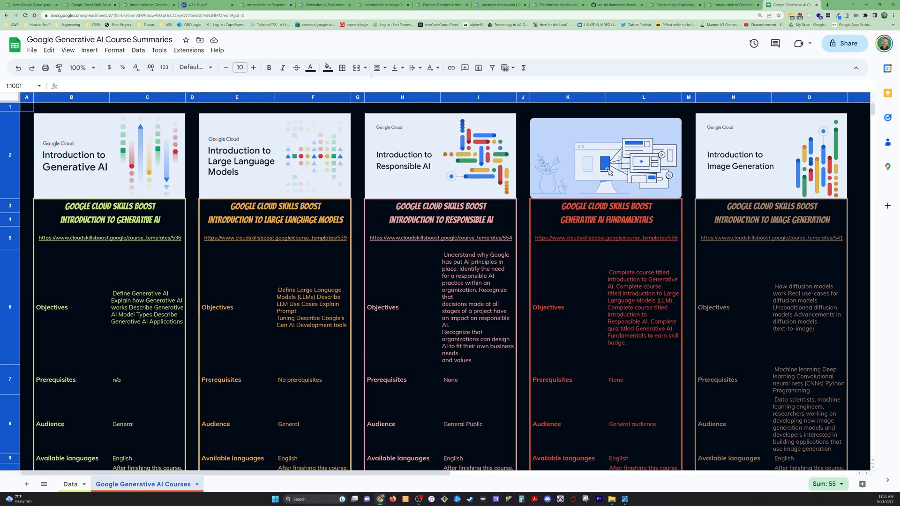
# - Inspect the Introduction to Generative AI link, Fundamentals title, and objectives formula, then scroll to rows 22–29
pyautogui.click(327, 67)
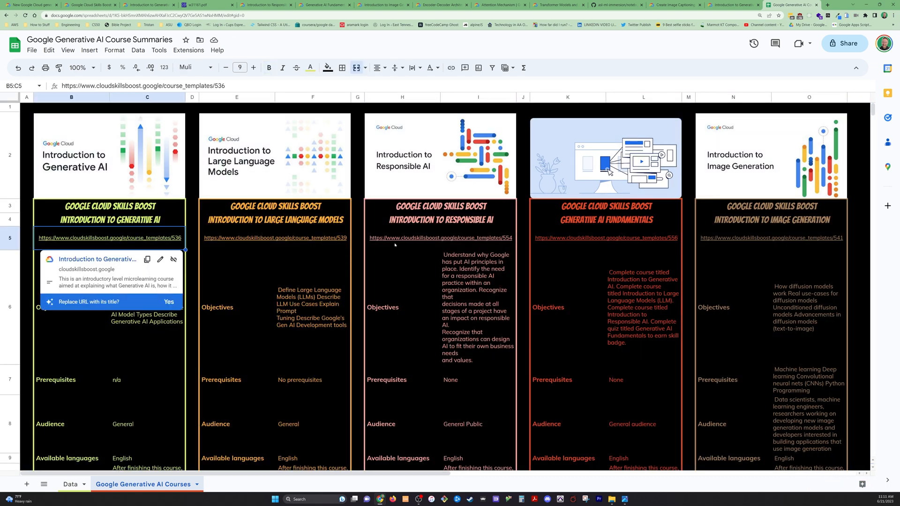
pyautogui.click(606, 220)
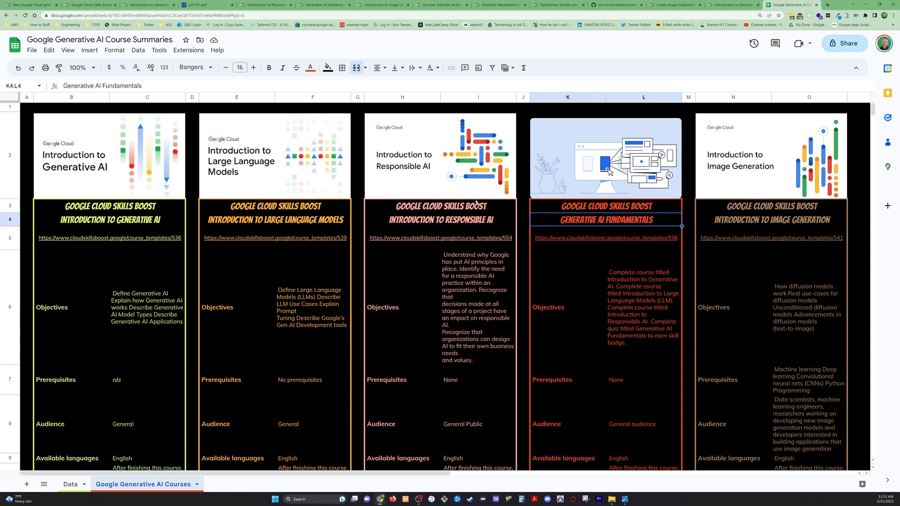
pyautogui.click(274, 156)
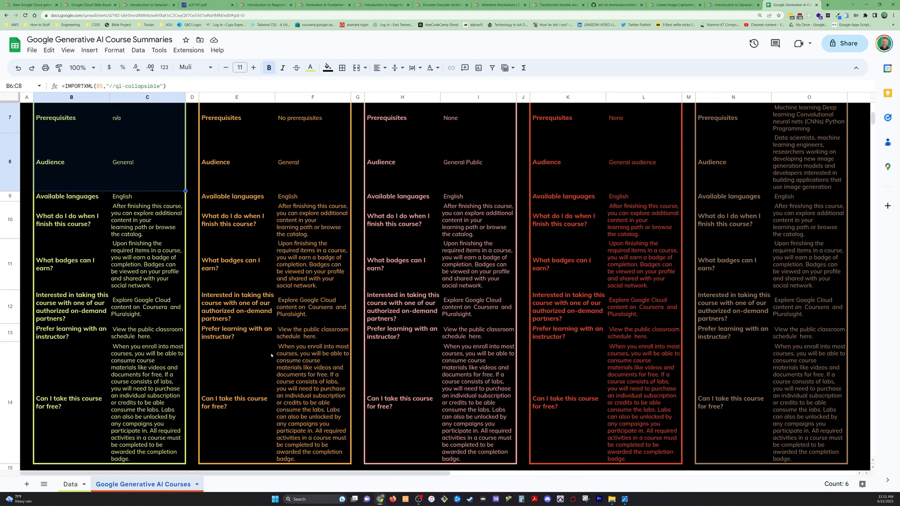
pyautogui.scroll(-3)
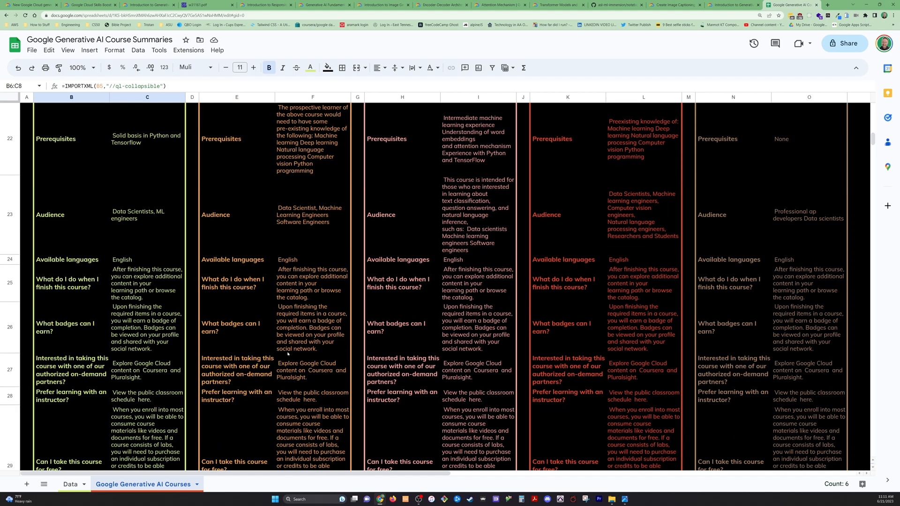